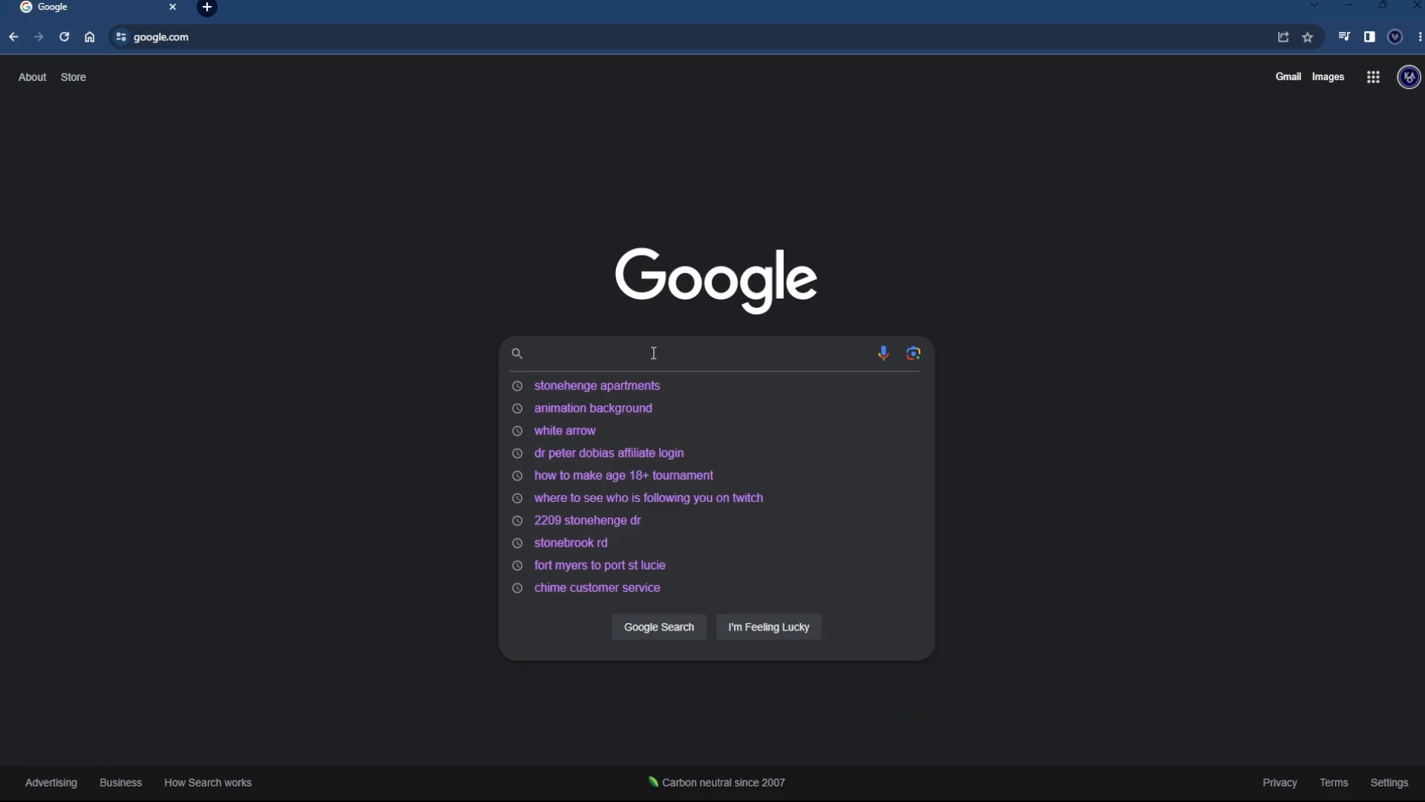
Step: Search Google for 'obs studio download' and 'streamlabs obs download', opening both sites
{"action": "type", "text": "obs studio"}
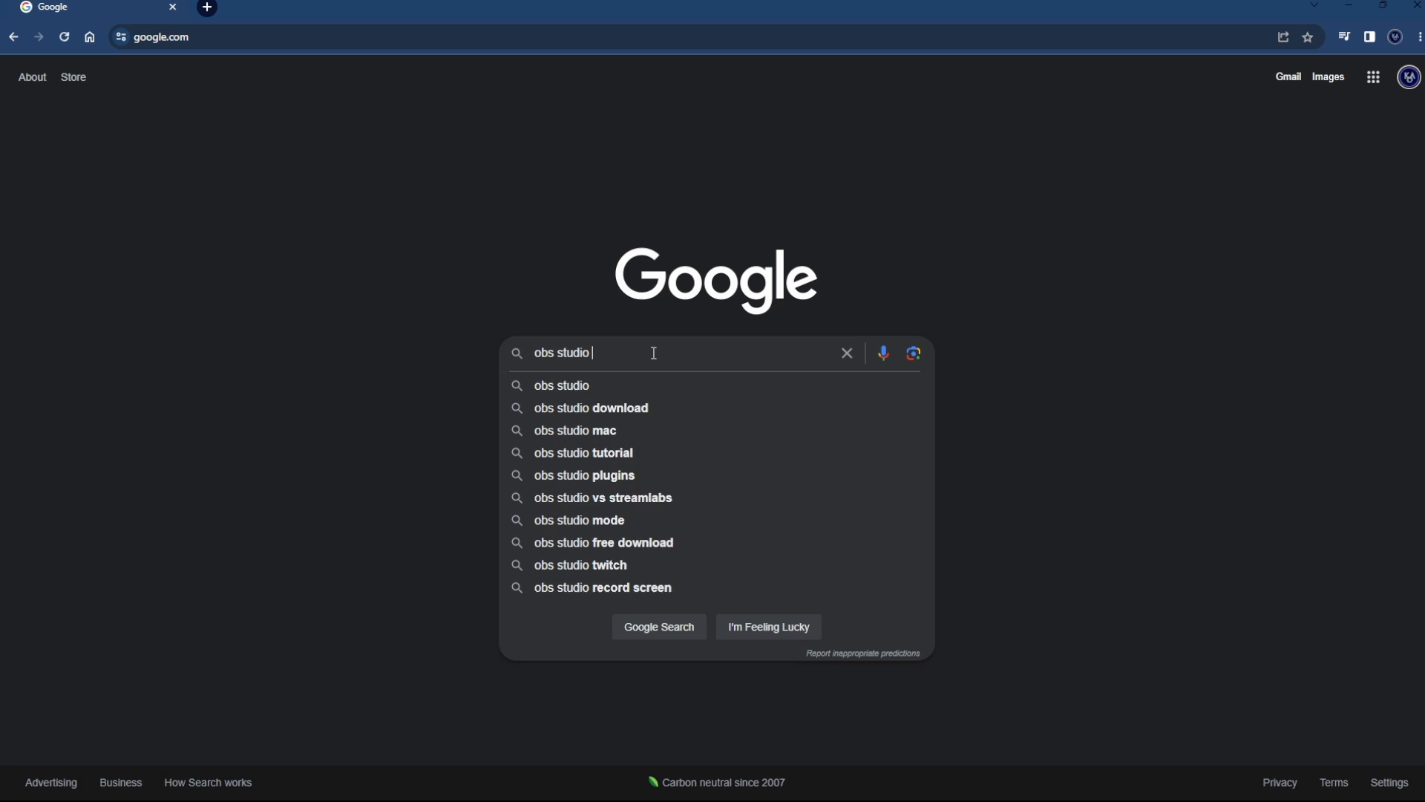
{"action": "left_click", "coordinate": [591, 408]}
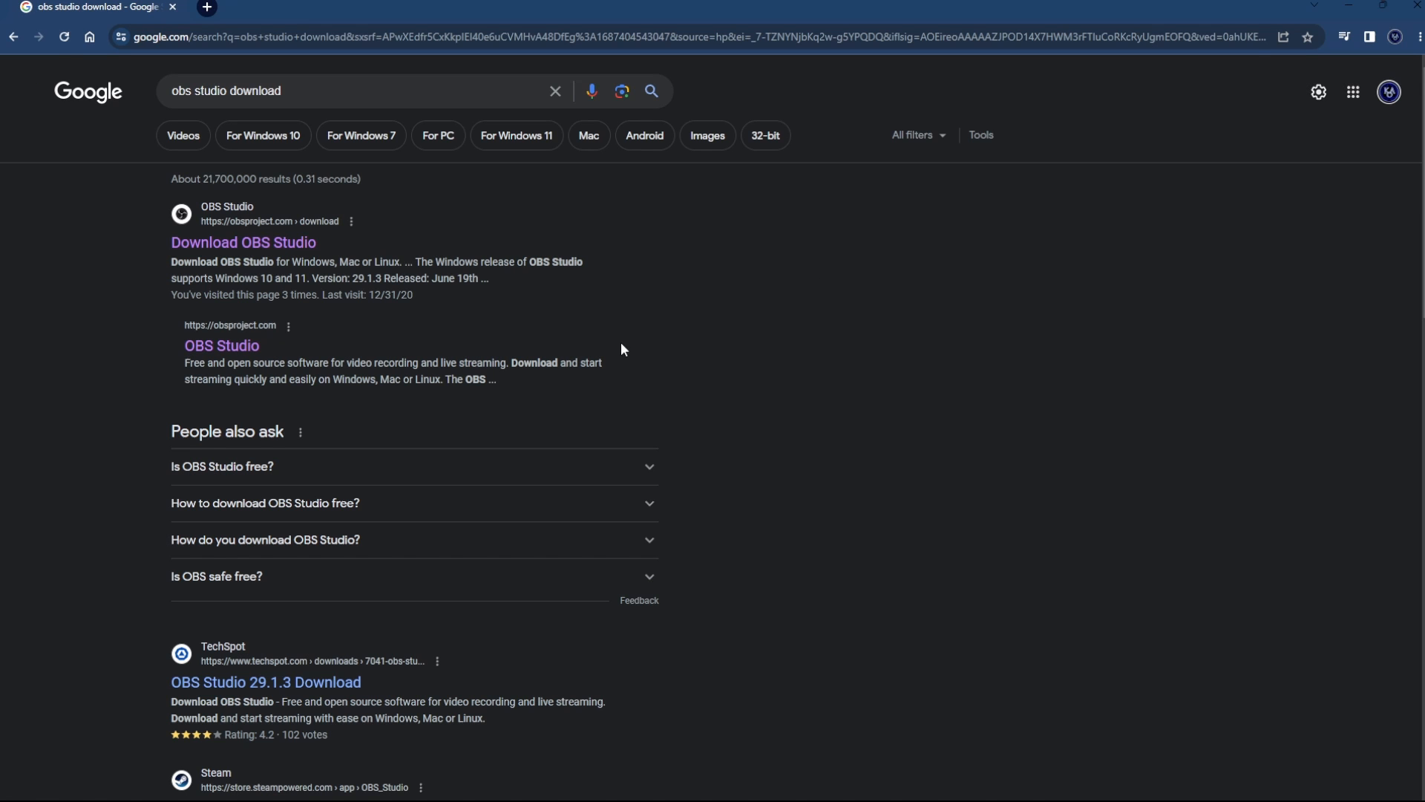
{"action": "left_click", "coordinate": [243, 242]}
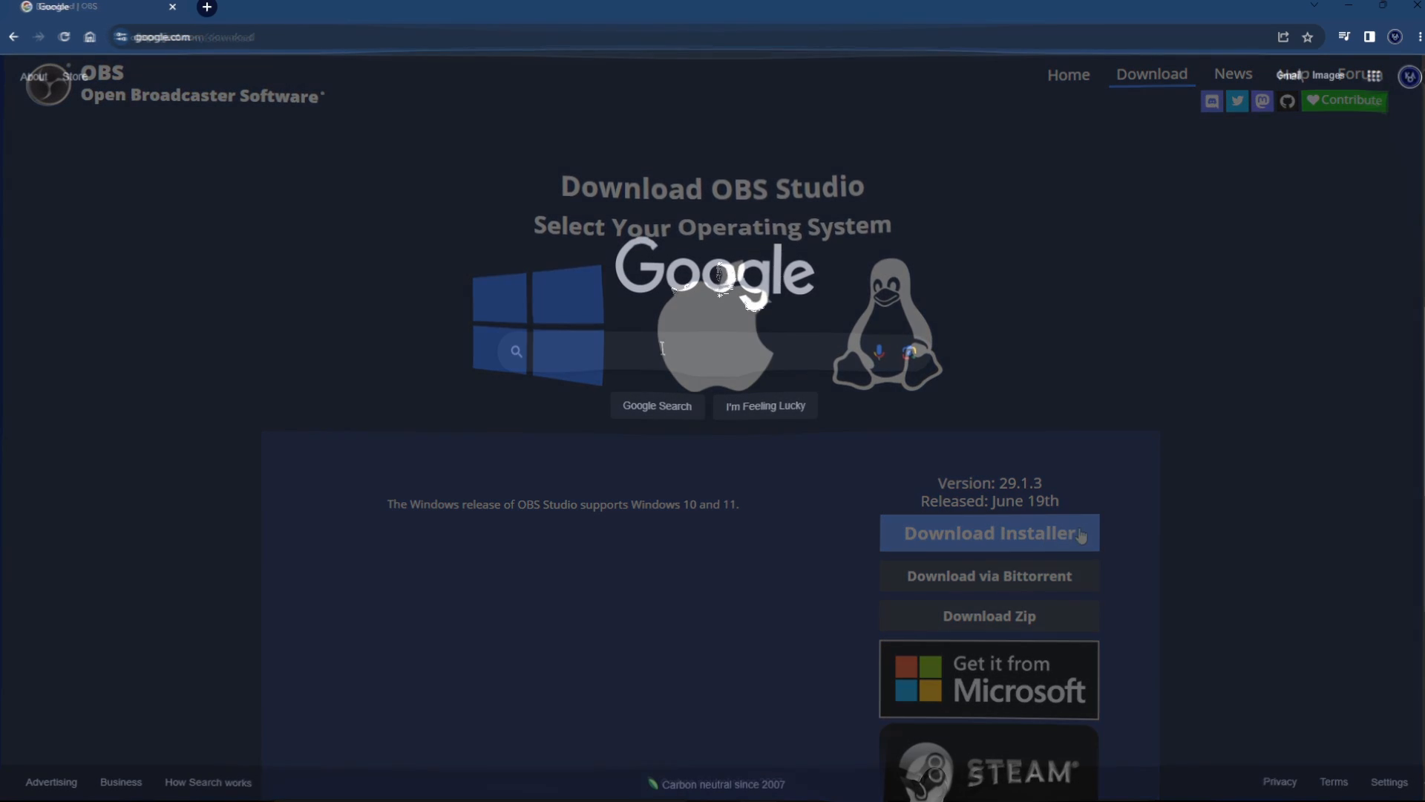
{"action": "type", "text": "streamlabs obs download"}
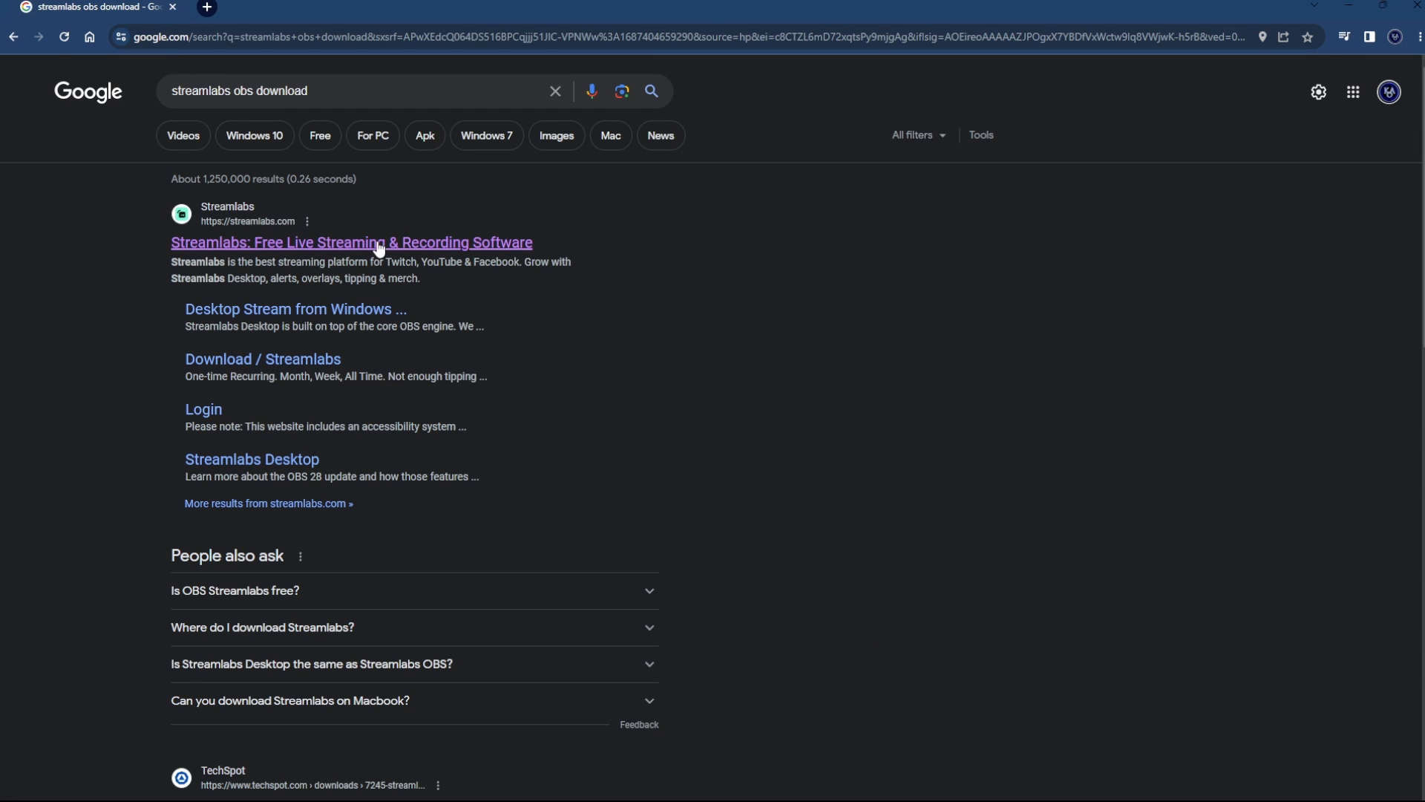
{"action": "left_click", "coordinate": [351, 242]}
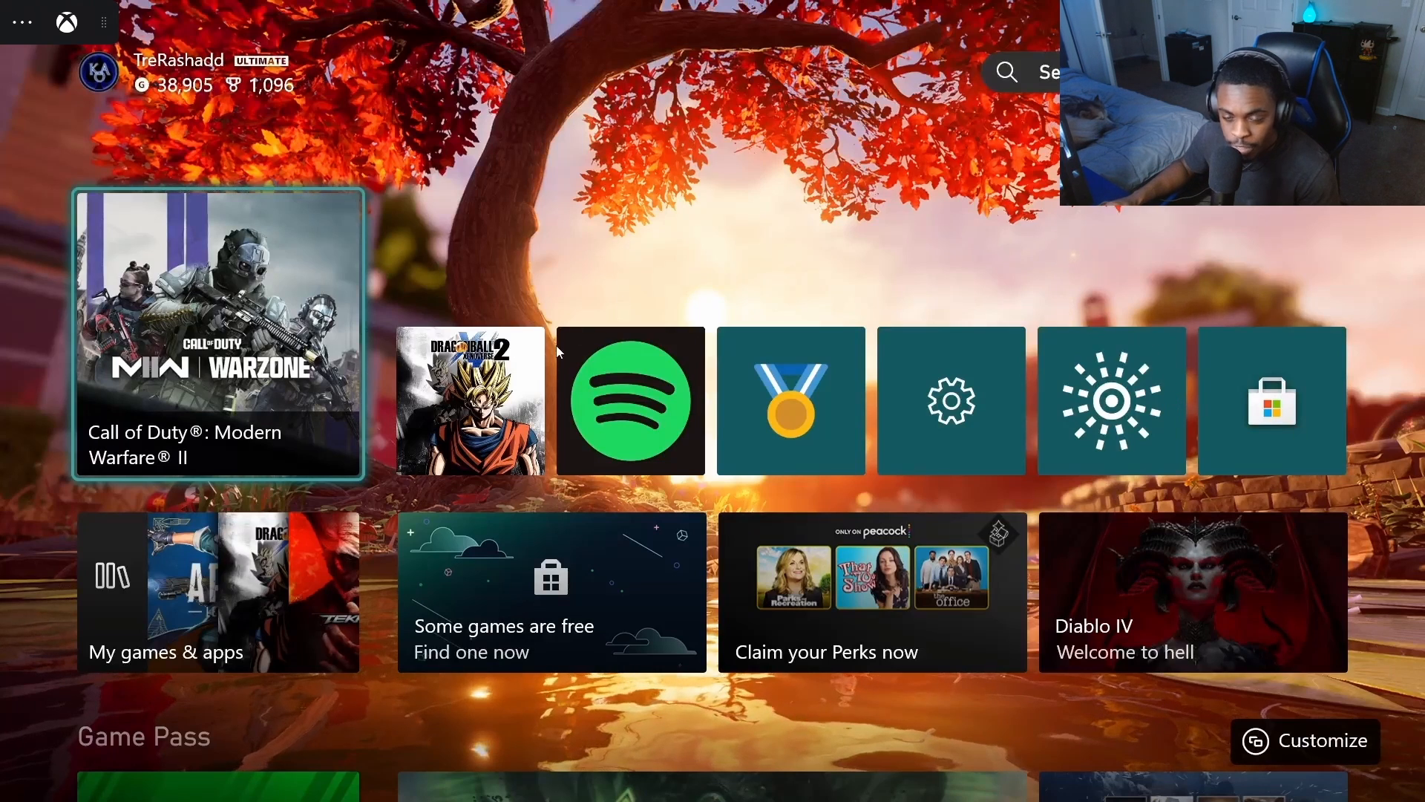
{"action": "mouse_move", "coordinate": [715, 491]}
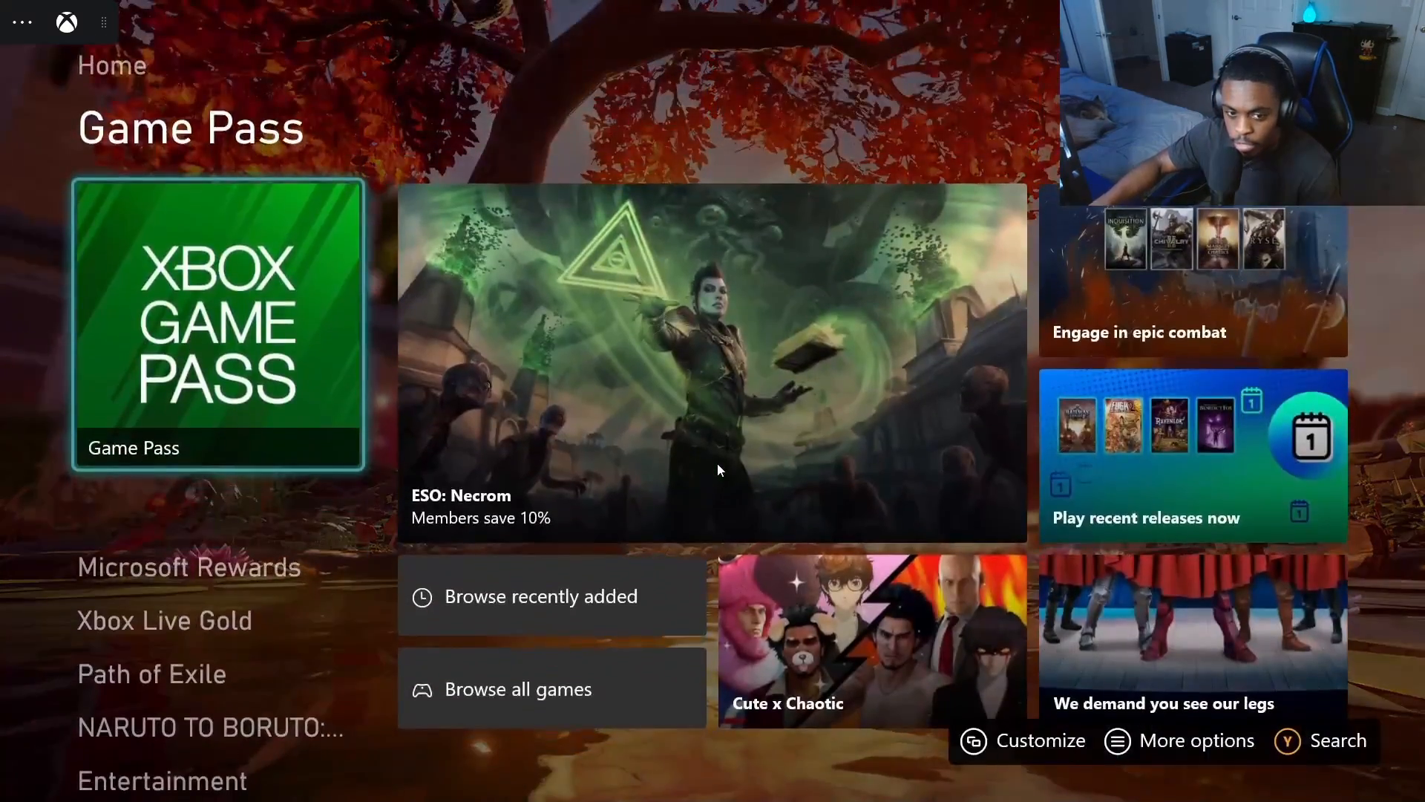
Step: Move down from the Xbox app home row to the Game Pass section
{"action": "key", "text": "down"}
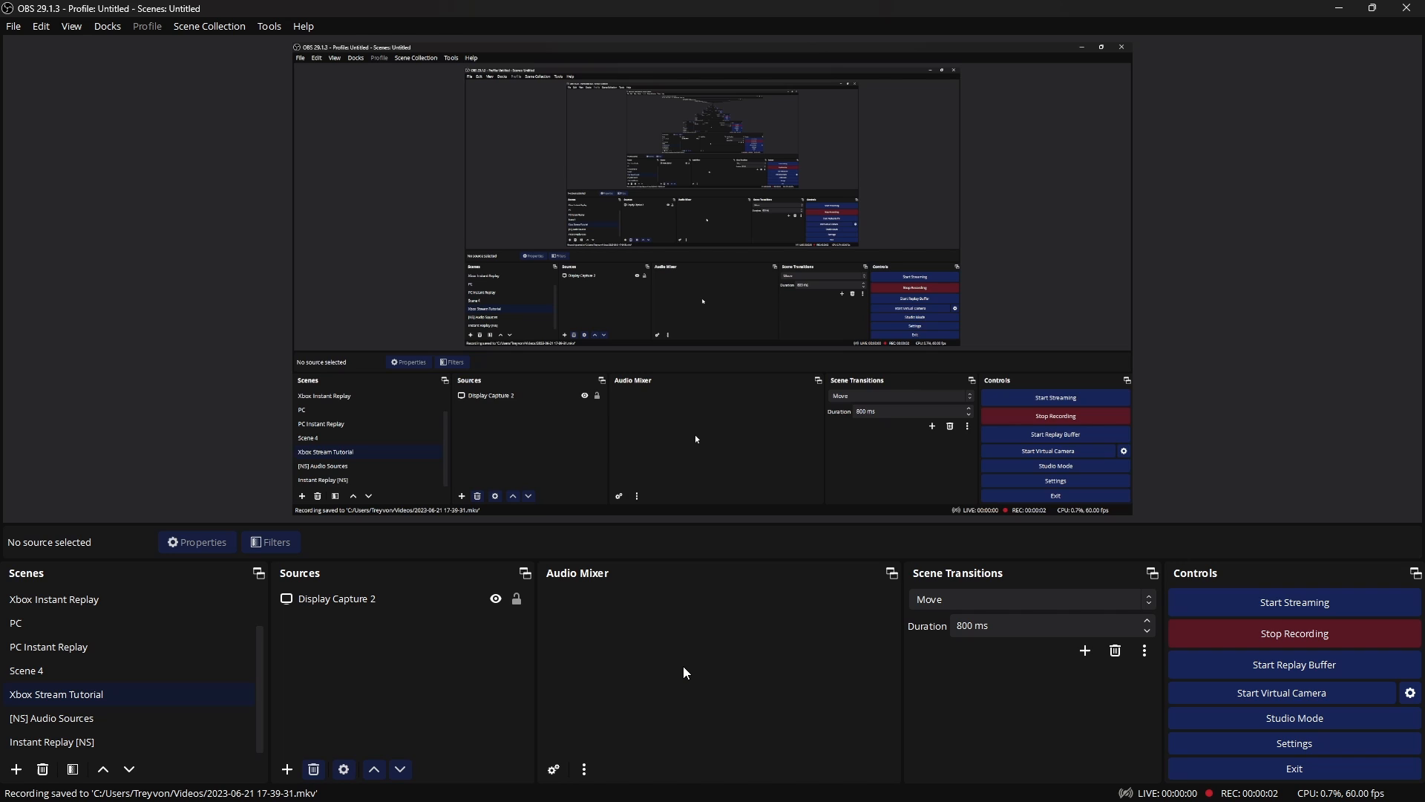
{"action": "mouse_move", "coordinate": [438, 523]}
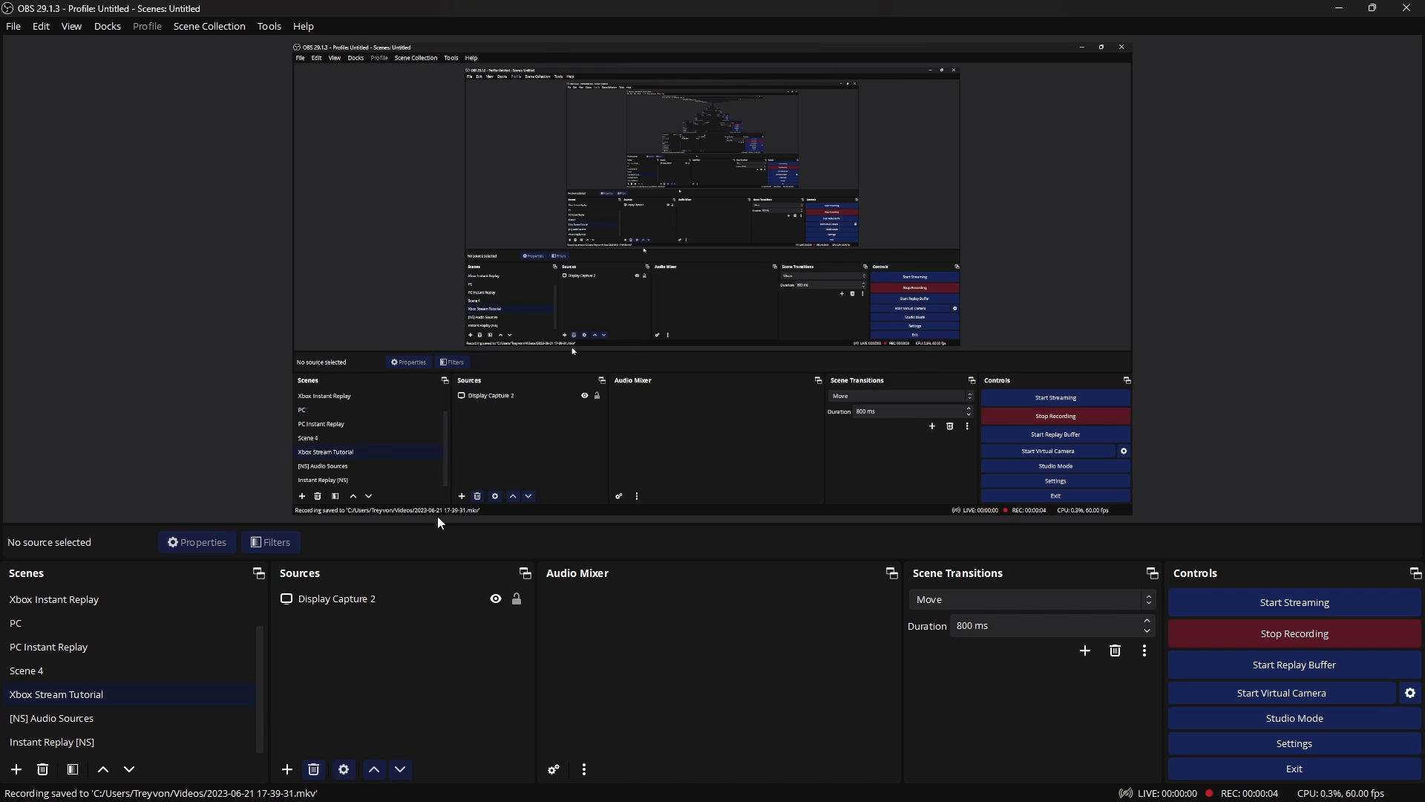
{"action": "mouse_move", "coordinate": [738, 611]}
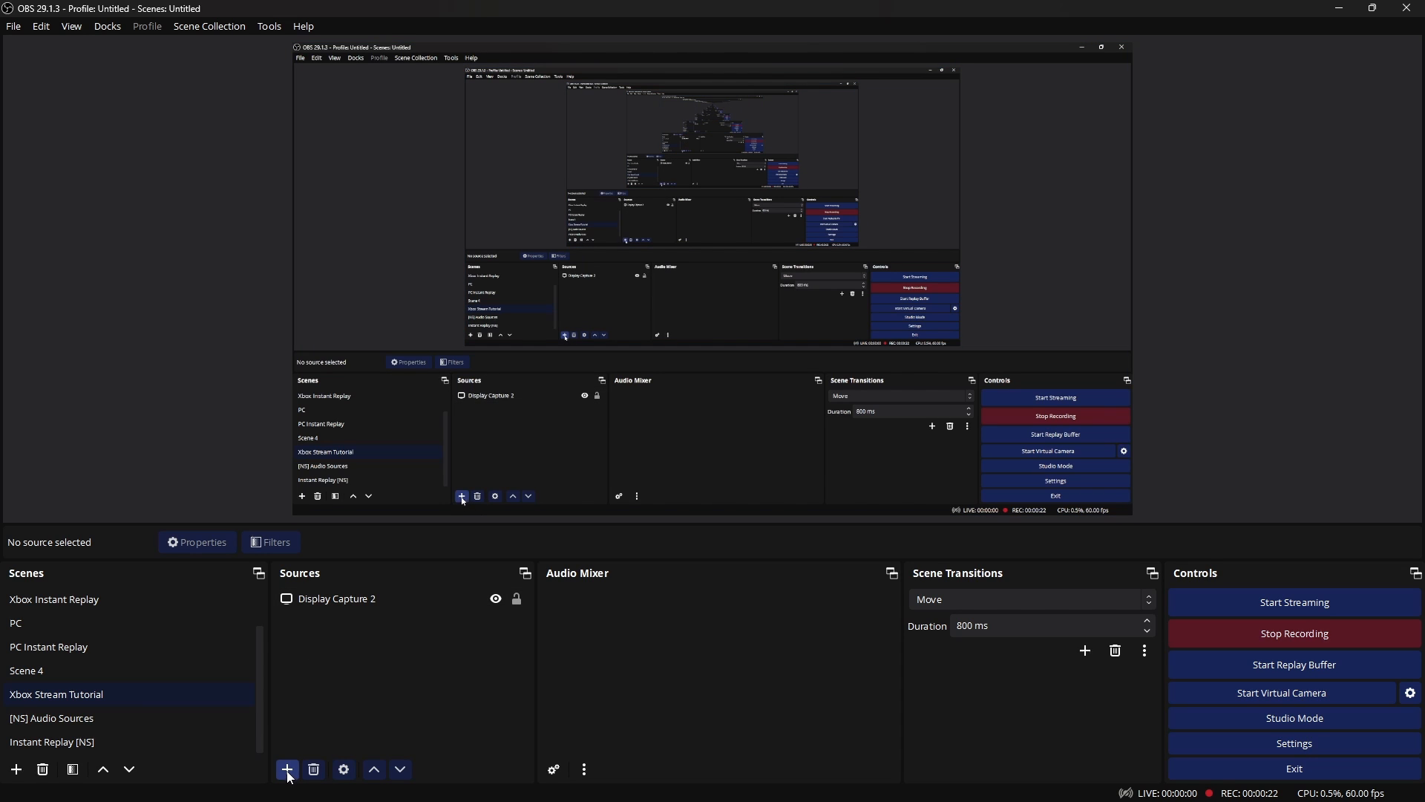
Step: Add a Game Capture source capturing the specific window [XboxPcApp.exe]: Xbox
{"action": "left_click", "coordinate": [287, 769]}
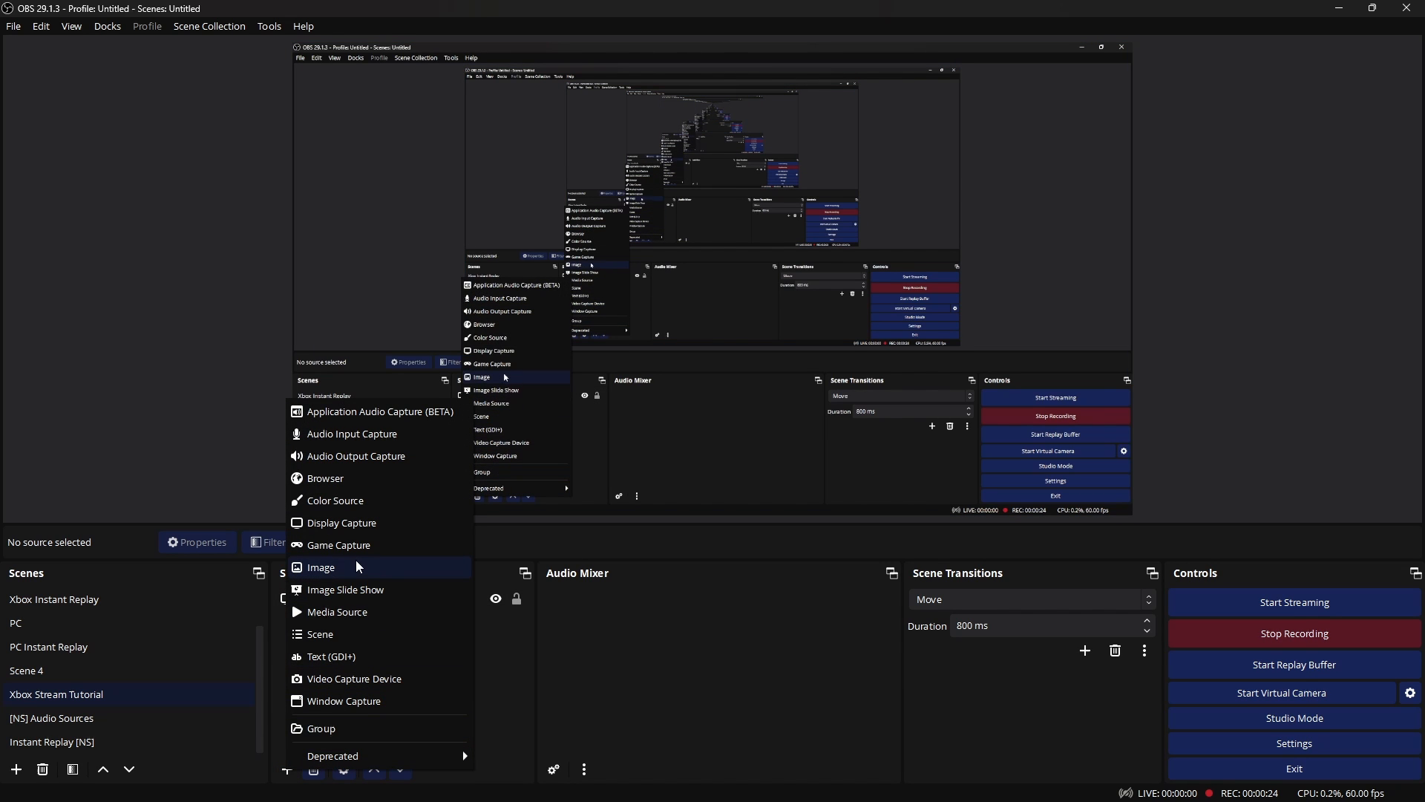
{"action": "left_click", "coordinate": [338, 545]}
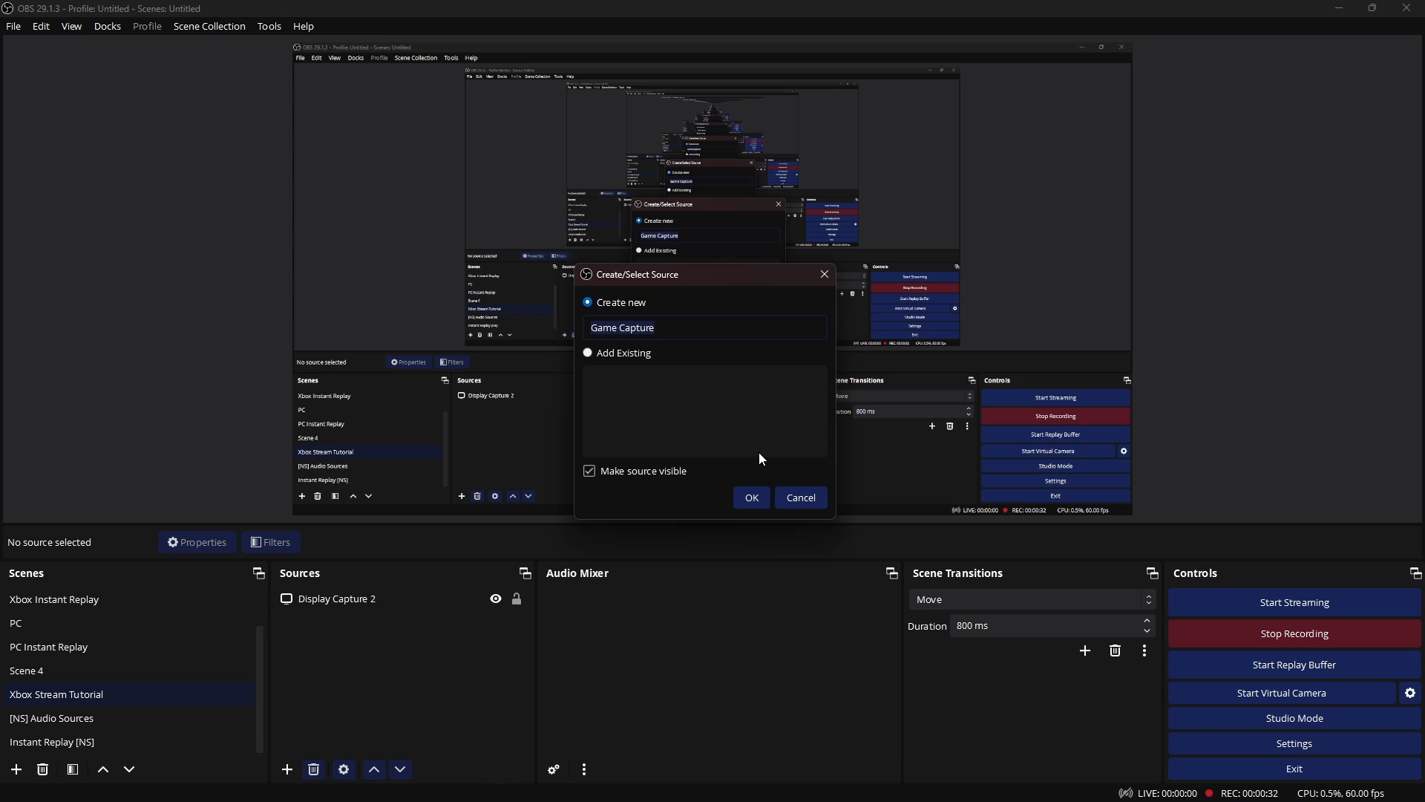
{"action": "left_click", "coordinate": [751, 498]}
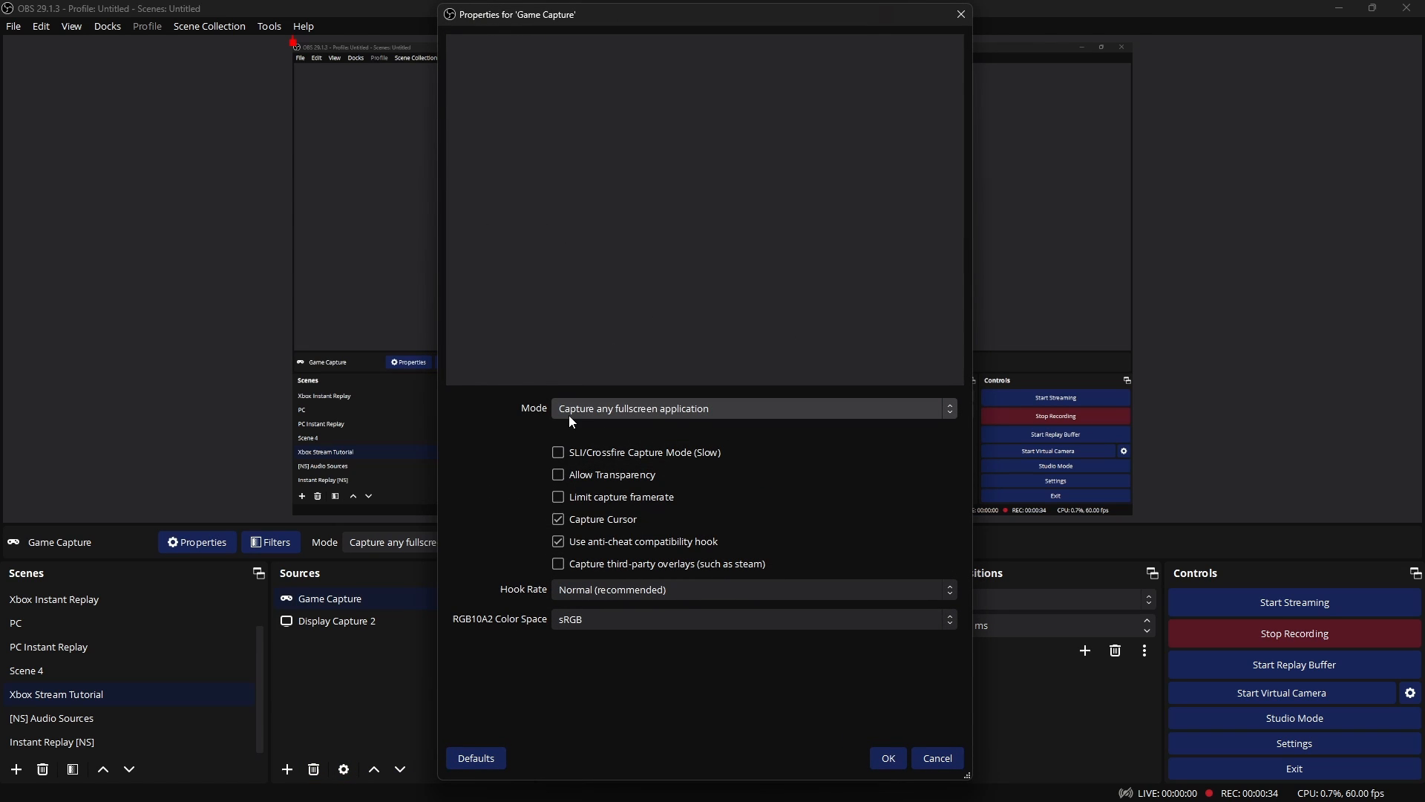
{"action": "left_click", "coordinate": [753, 408]}
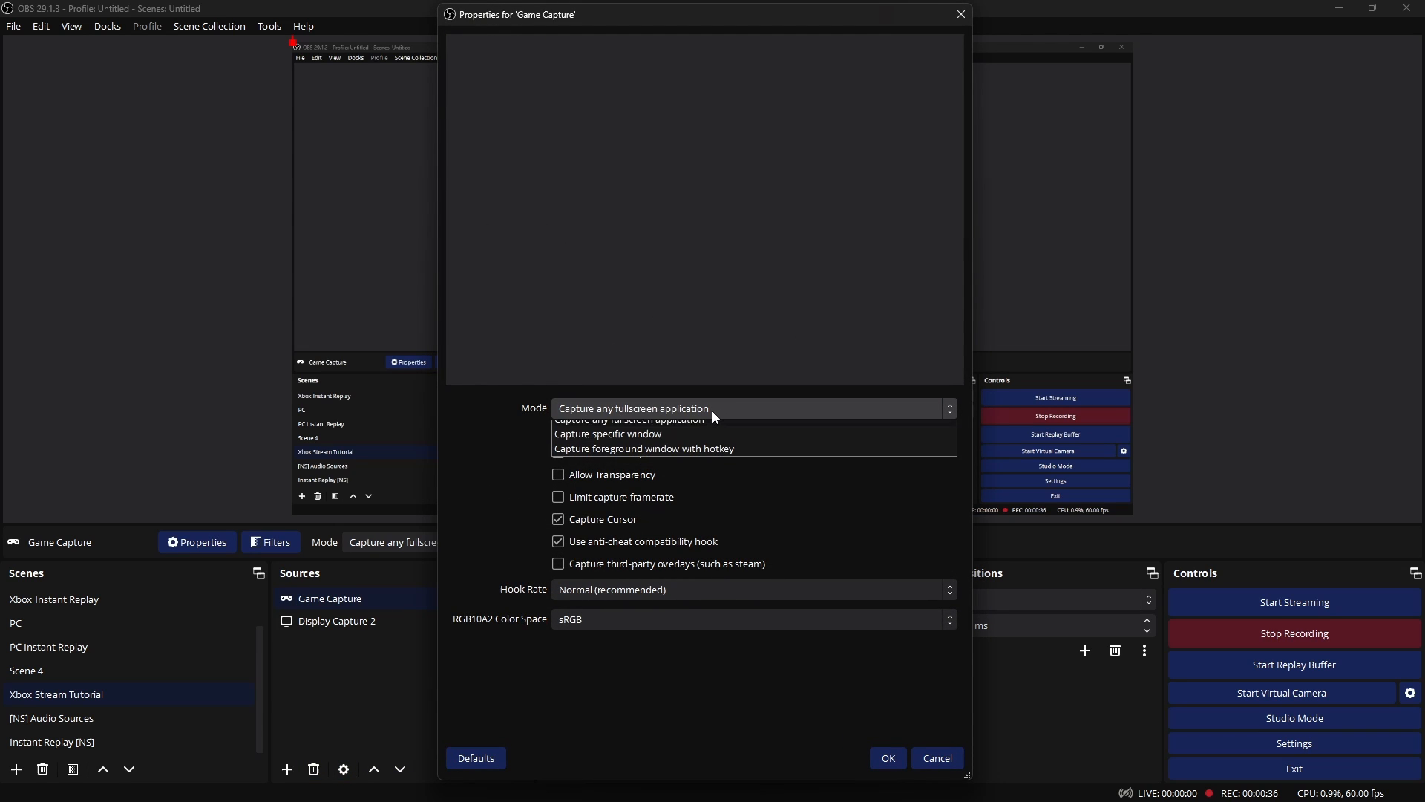
{"action": "left_click", "coordinate": [608, 434]}
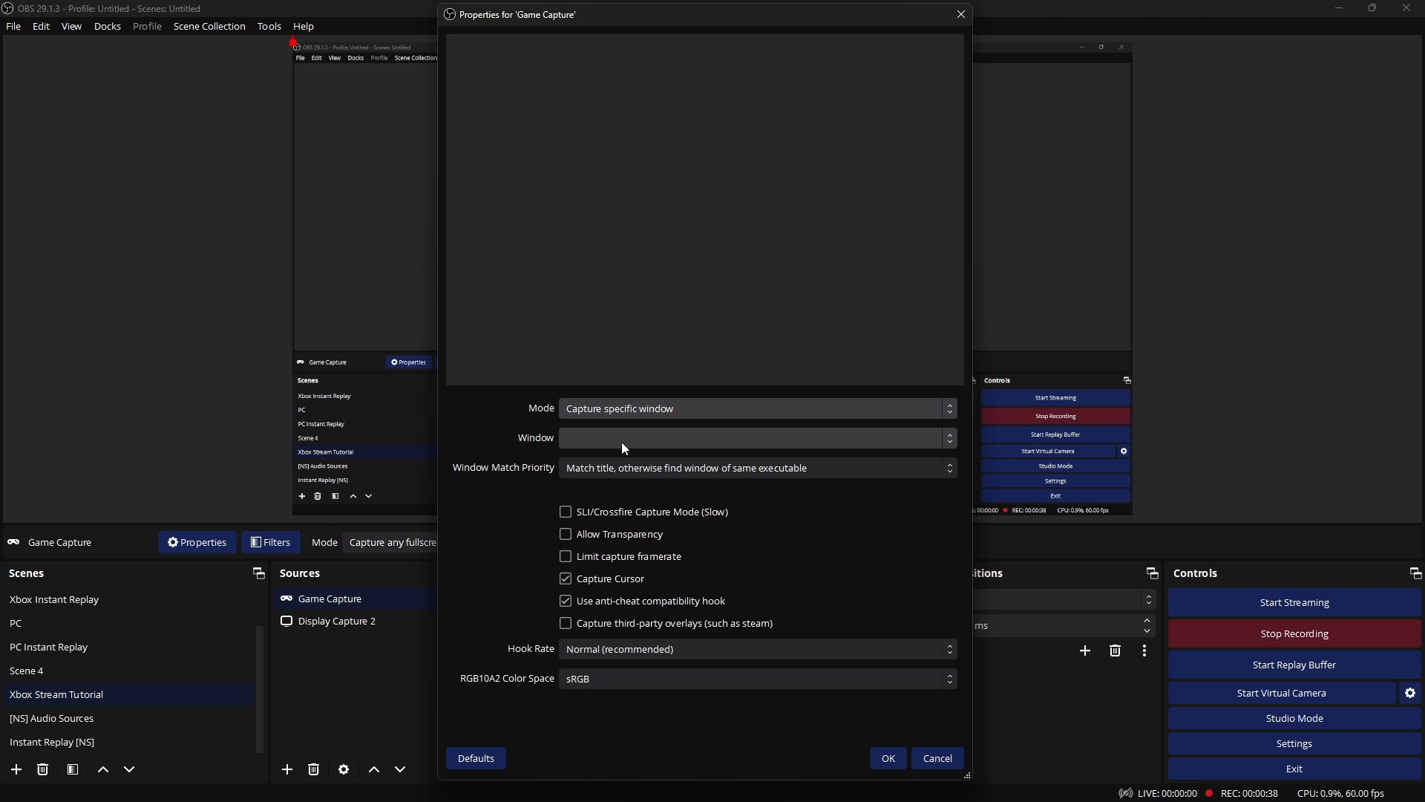
{"action": "mouse_move", "coordinate": [597, 442]}
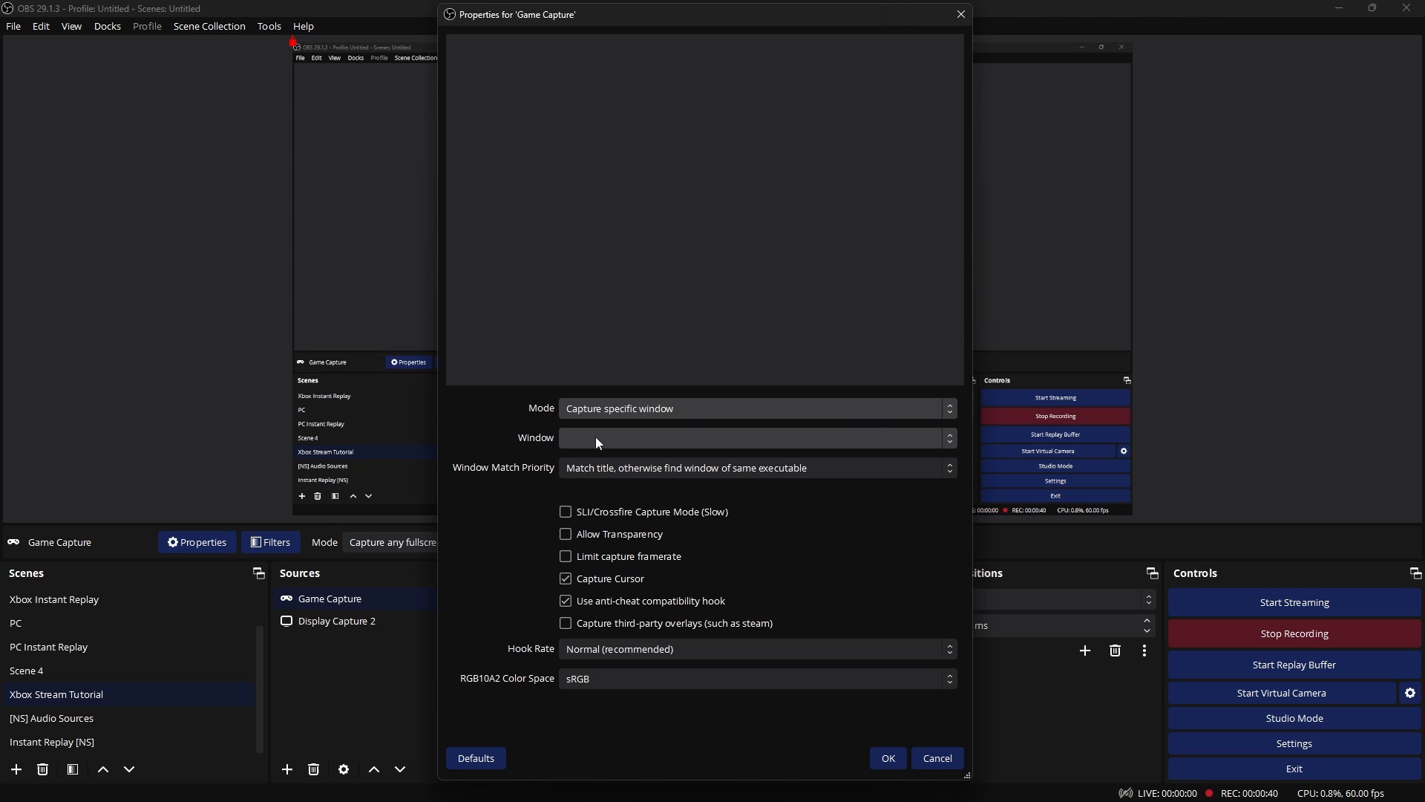
{"action": "left_click", "coordinate": [753, 437]}
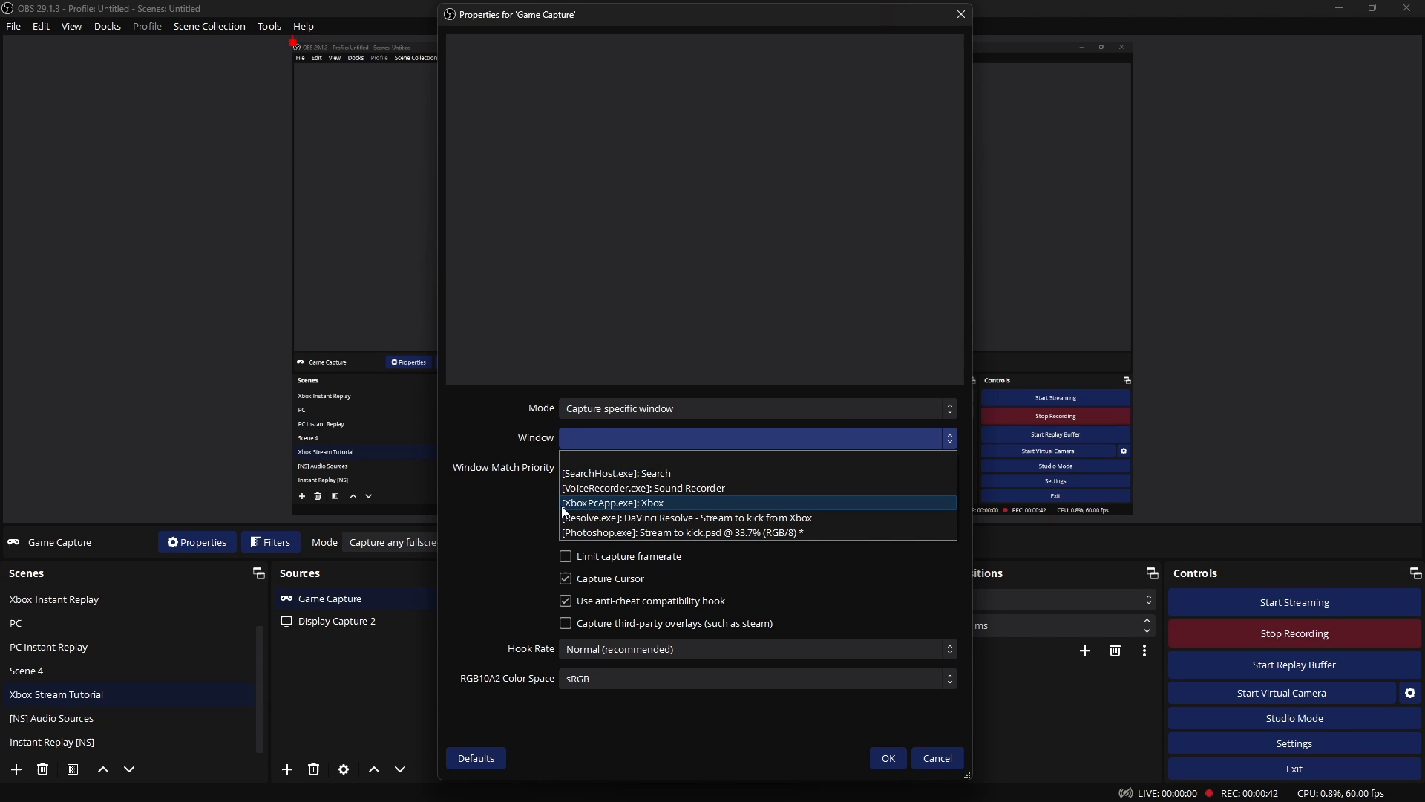
{"action": "left_click", "coordinate": [607, 502]}
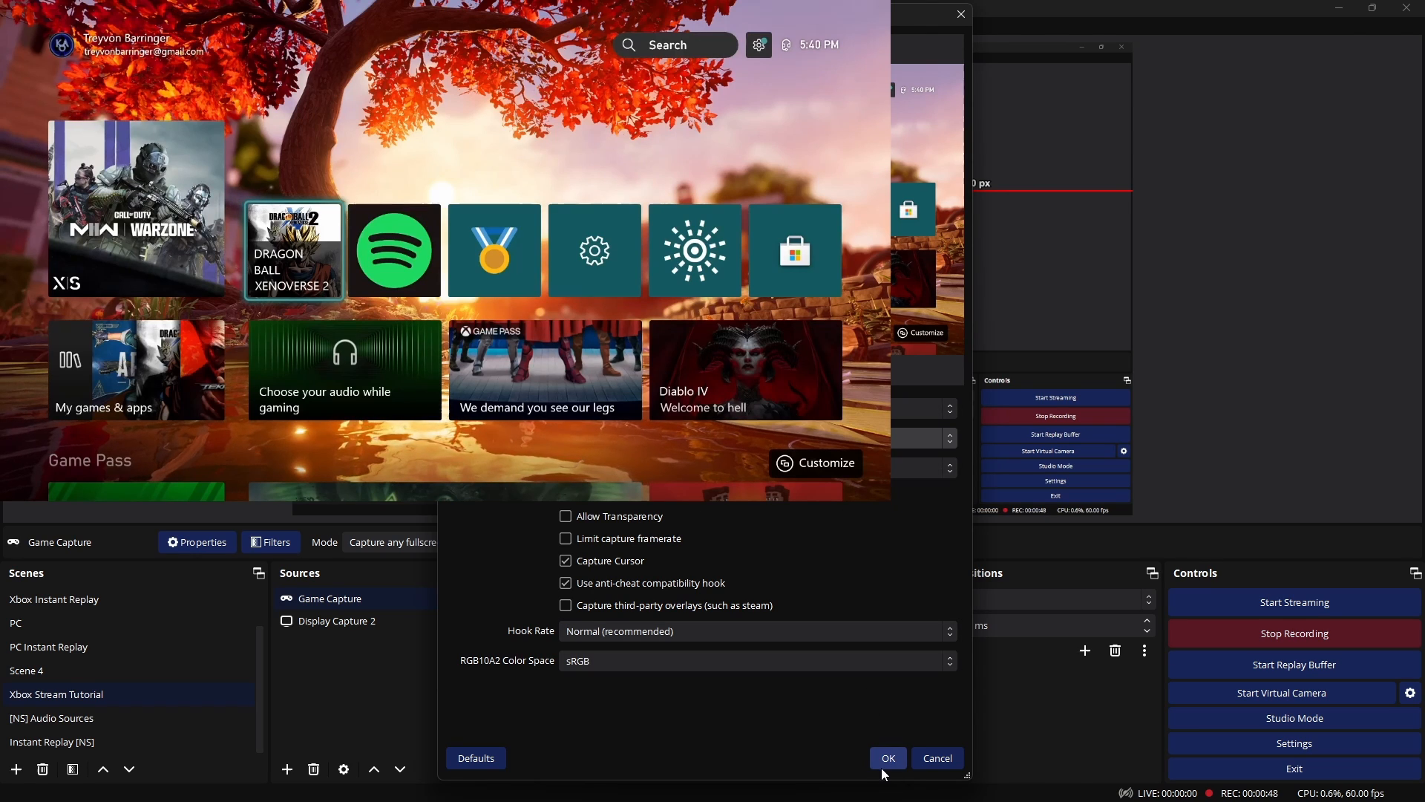
{"action": "left_click", "coordinate": [888, 758]}
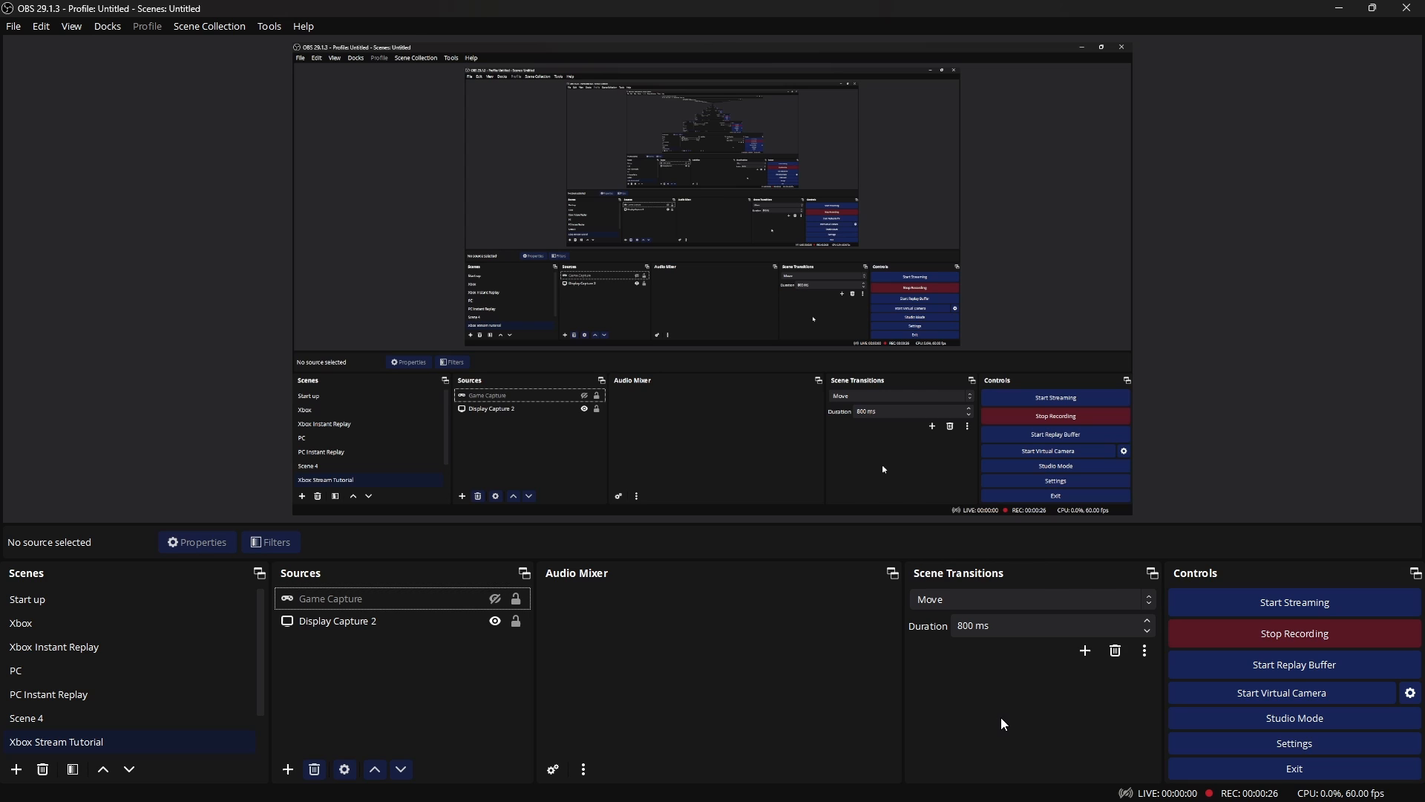
Step: Show the Desktop Audio output device list on the Settings Audio page
{"action": "left_click", "coordinate": [1294, 743]}
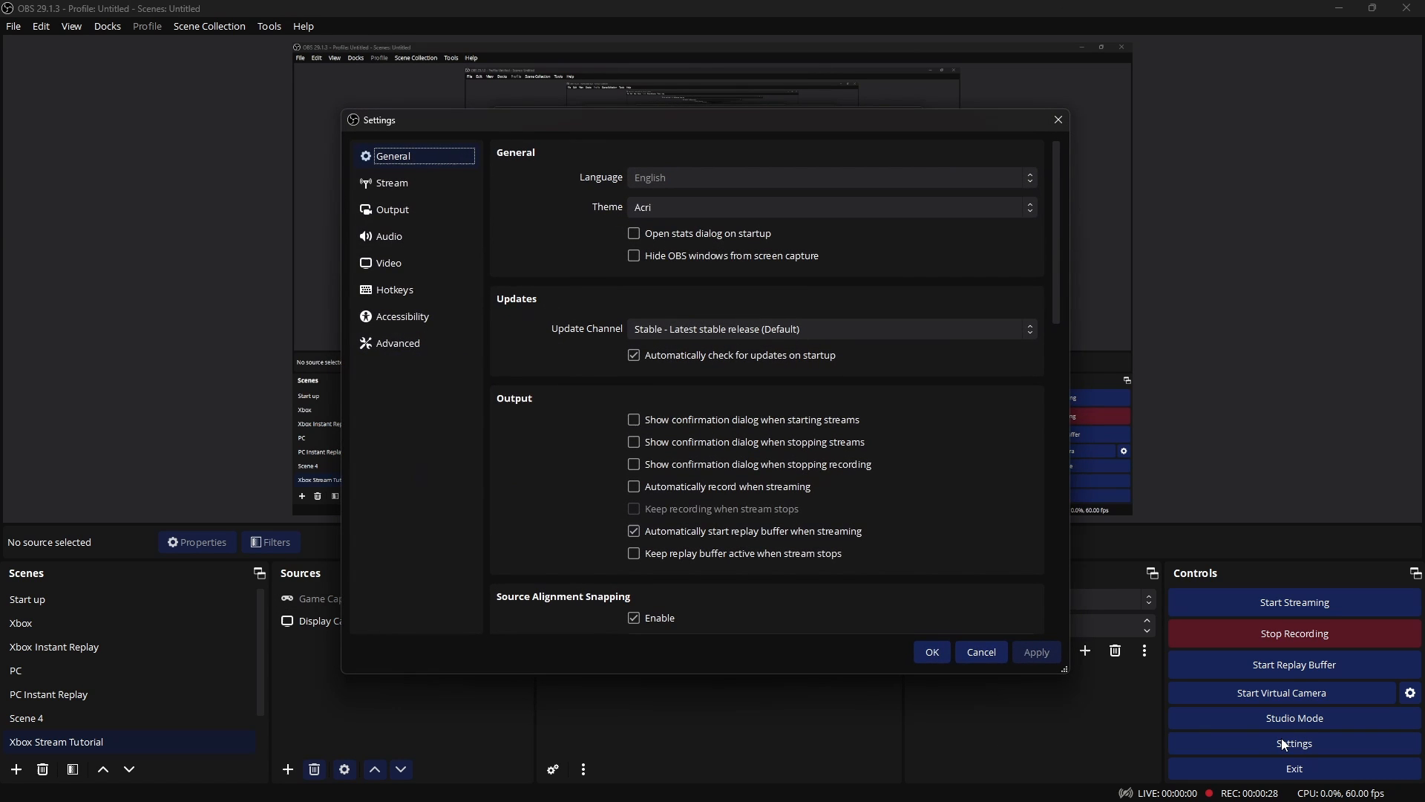
{"action": "mouse_move", "coordinate": [421, 219]}
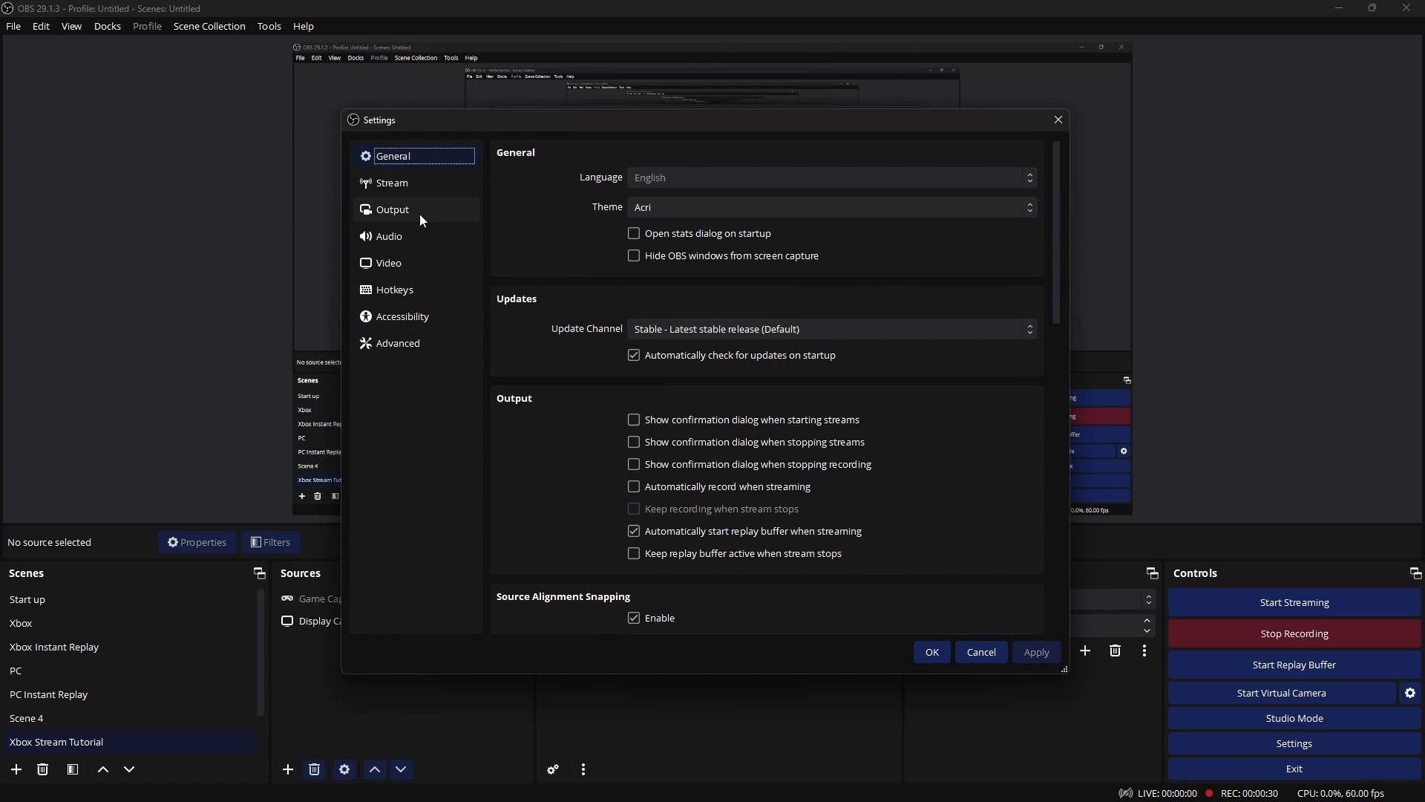
{"action": "left_click", "coordinate": [389, 236]}
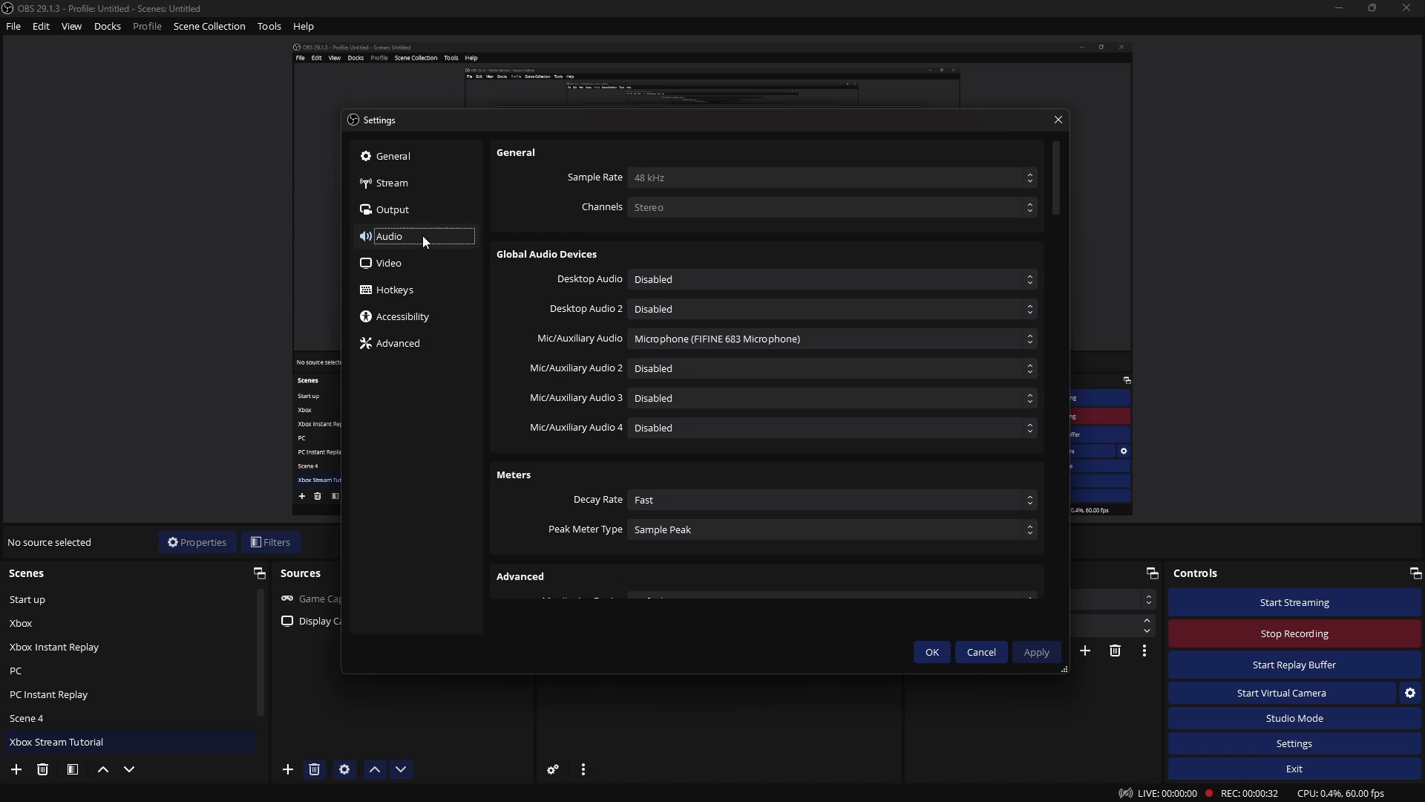
{"action": "left_click", "coordinate": [831, 279]}
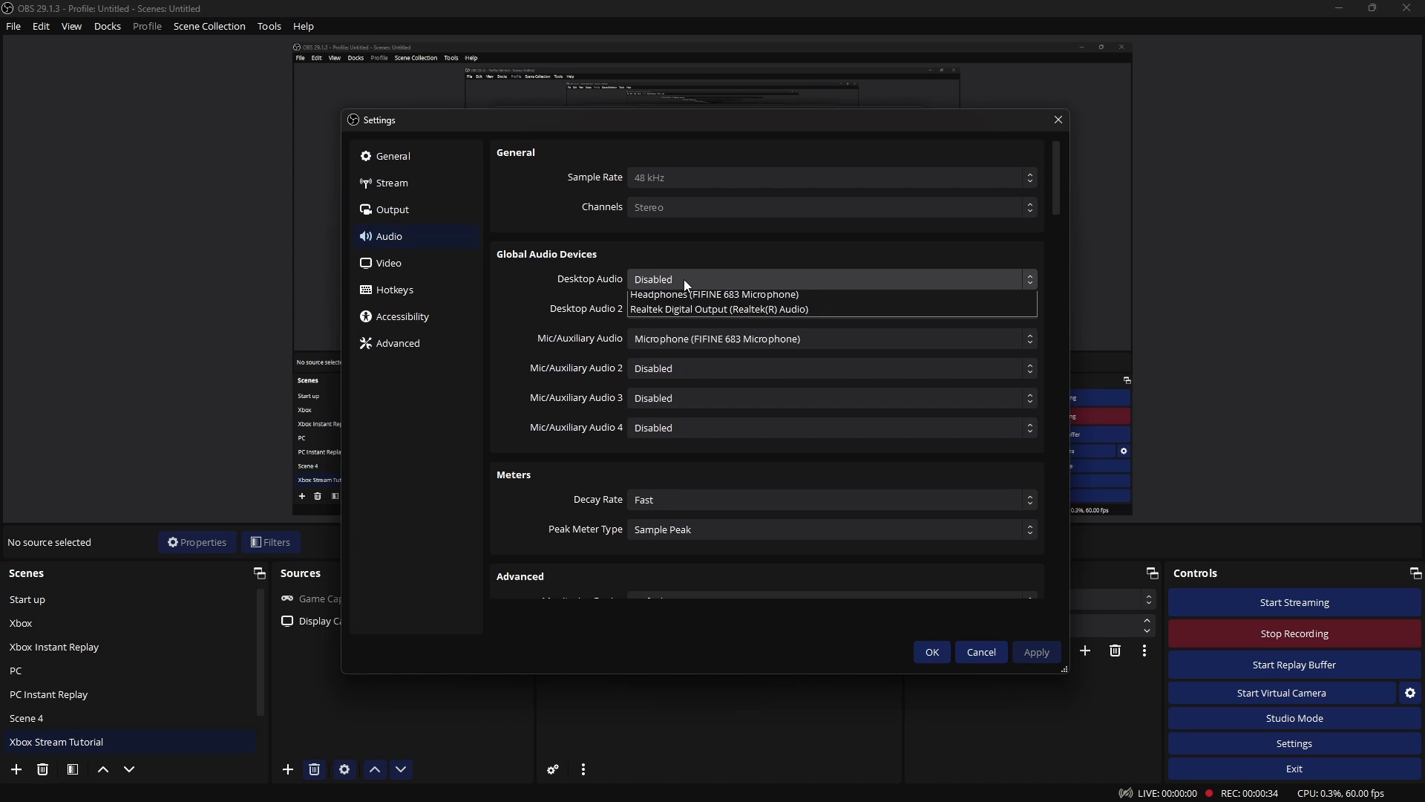
{"action": "left_click", "coordinate": [830, 279]}
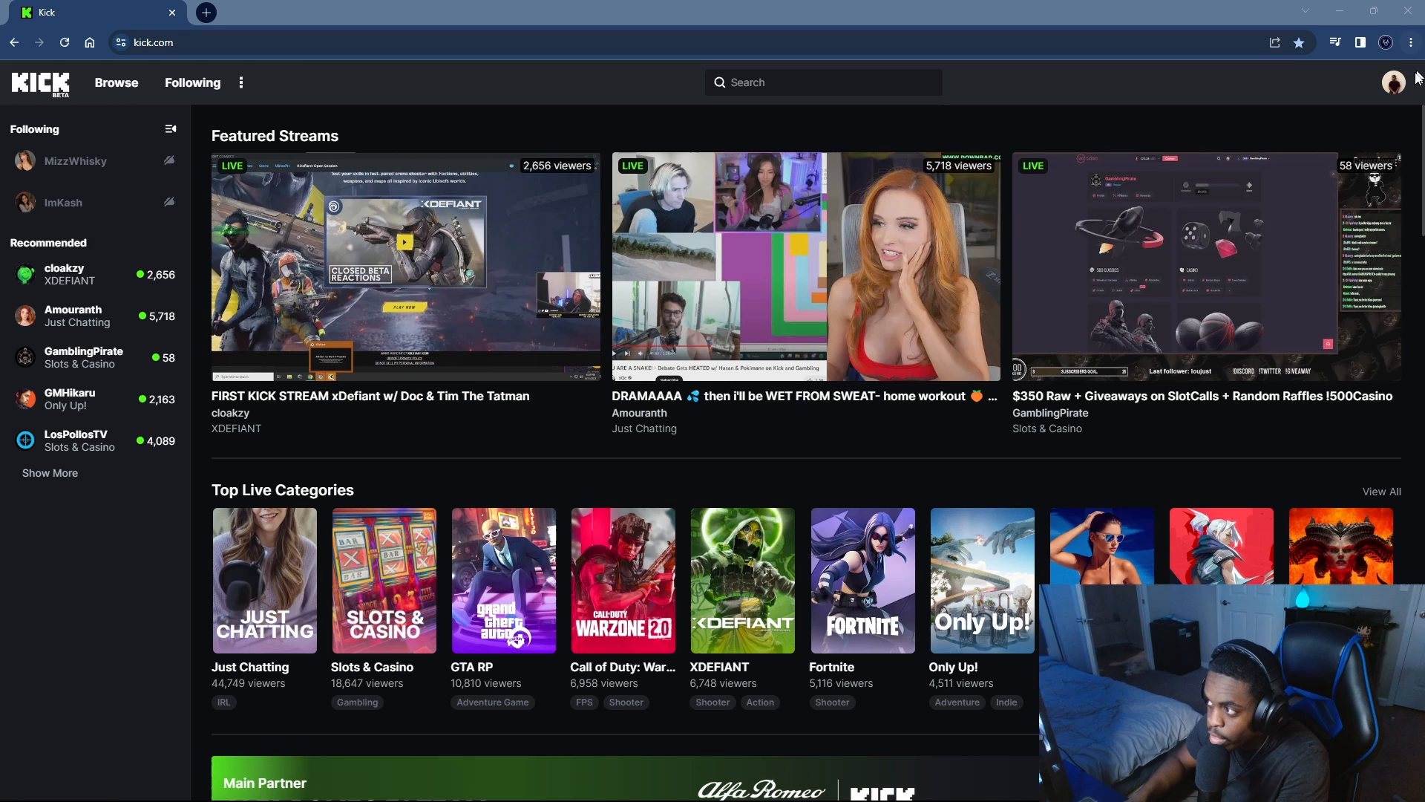
Step: Copy the stream key from Kick's Creator Dashboard Stream Key settings page
{"action": "left_click", "coordinate": [1394, 82]}
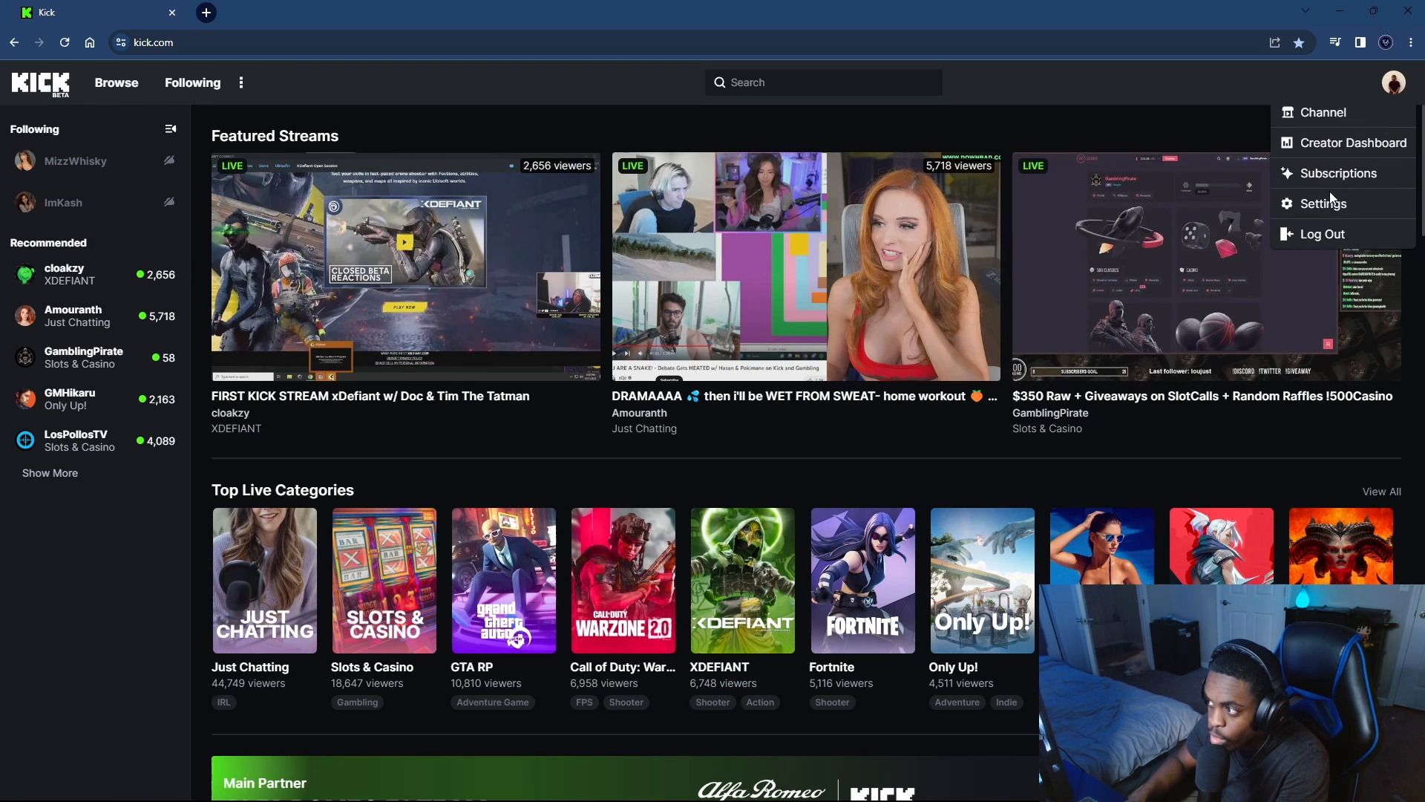
{"action": "left_click", "coordinate": [1323, 204]}
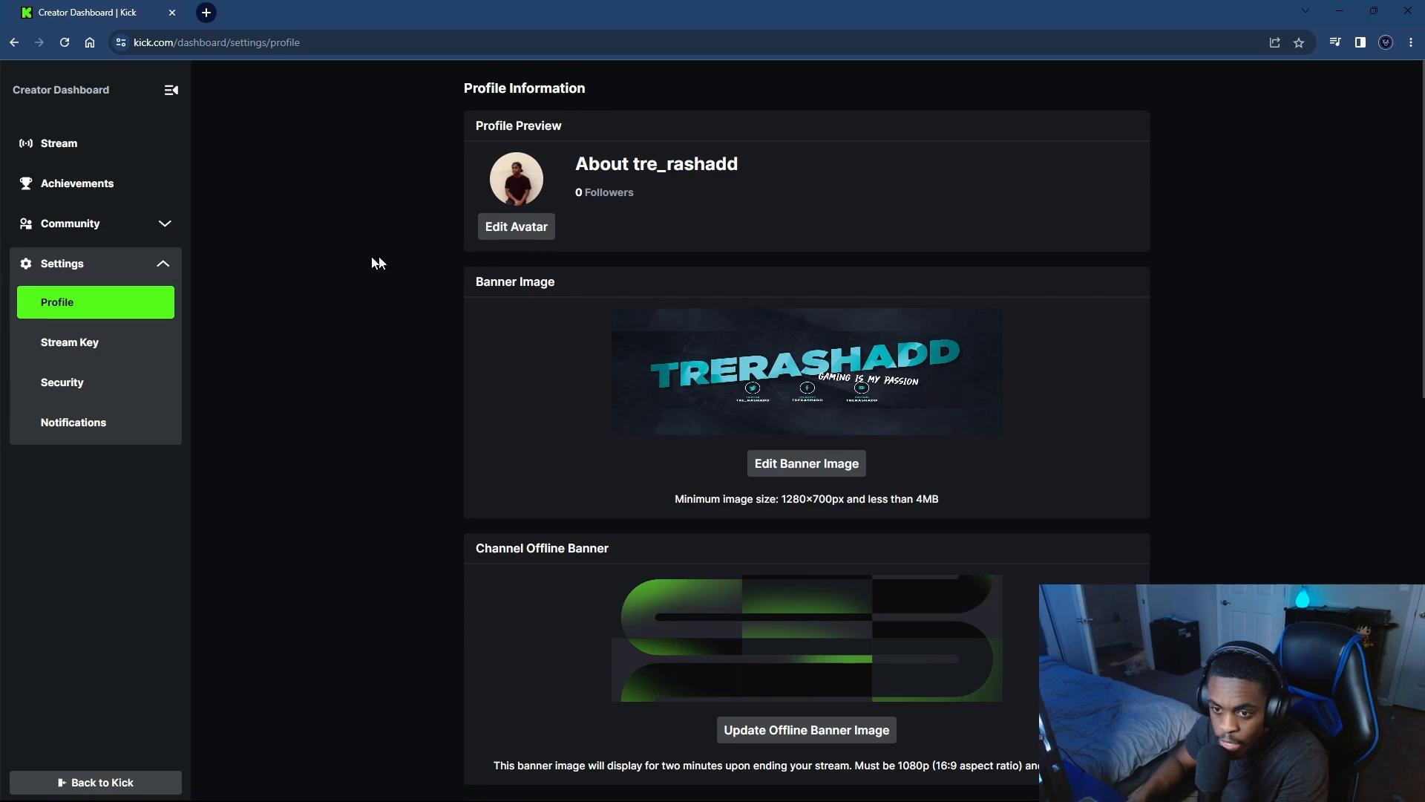
{"action": "left_click", "coordinate": [70, 343]}
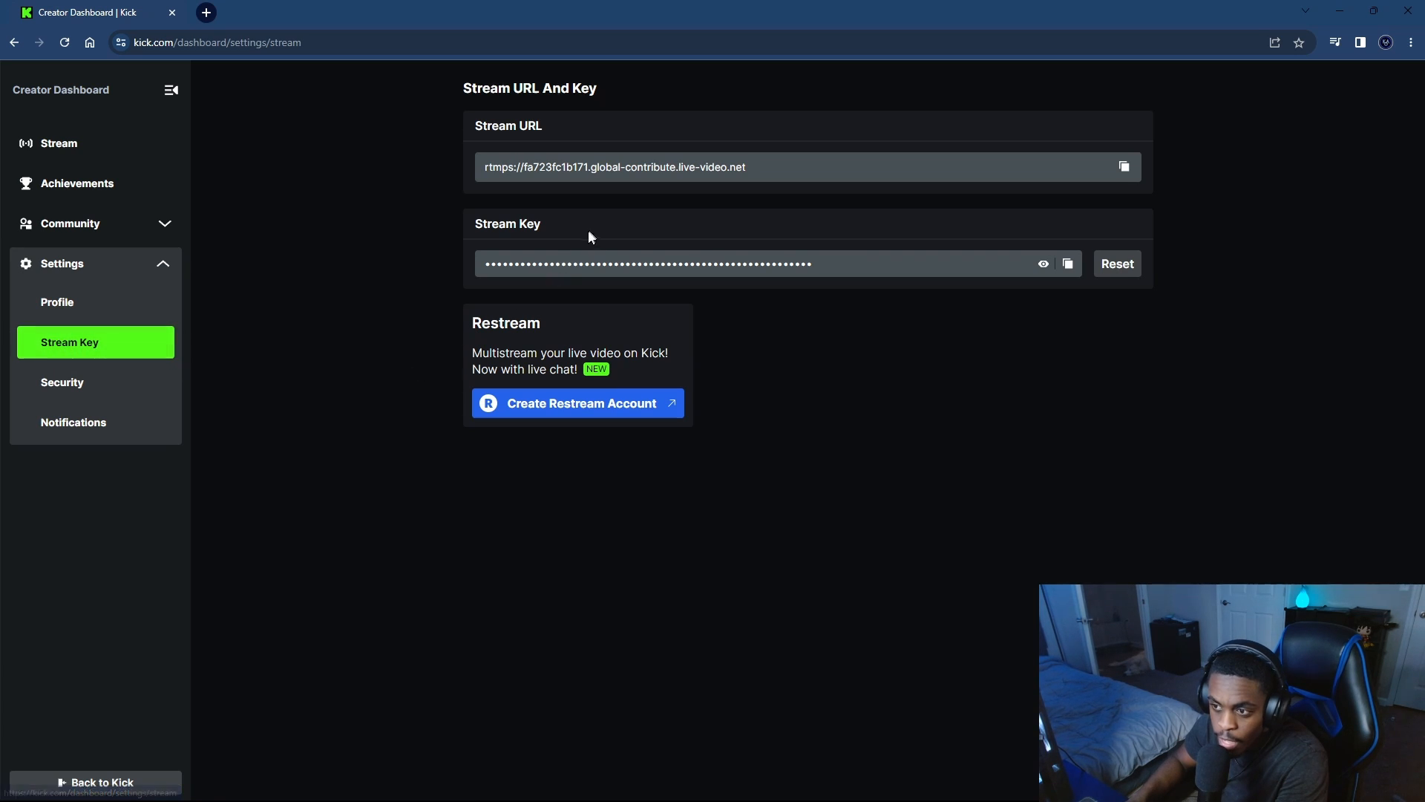
{"action": "left_click", "coordinate": [1069, 264]}
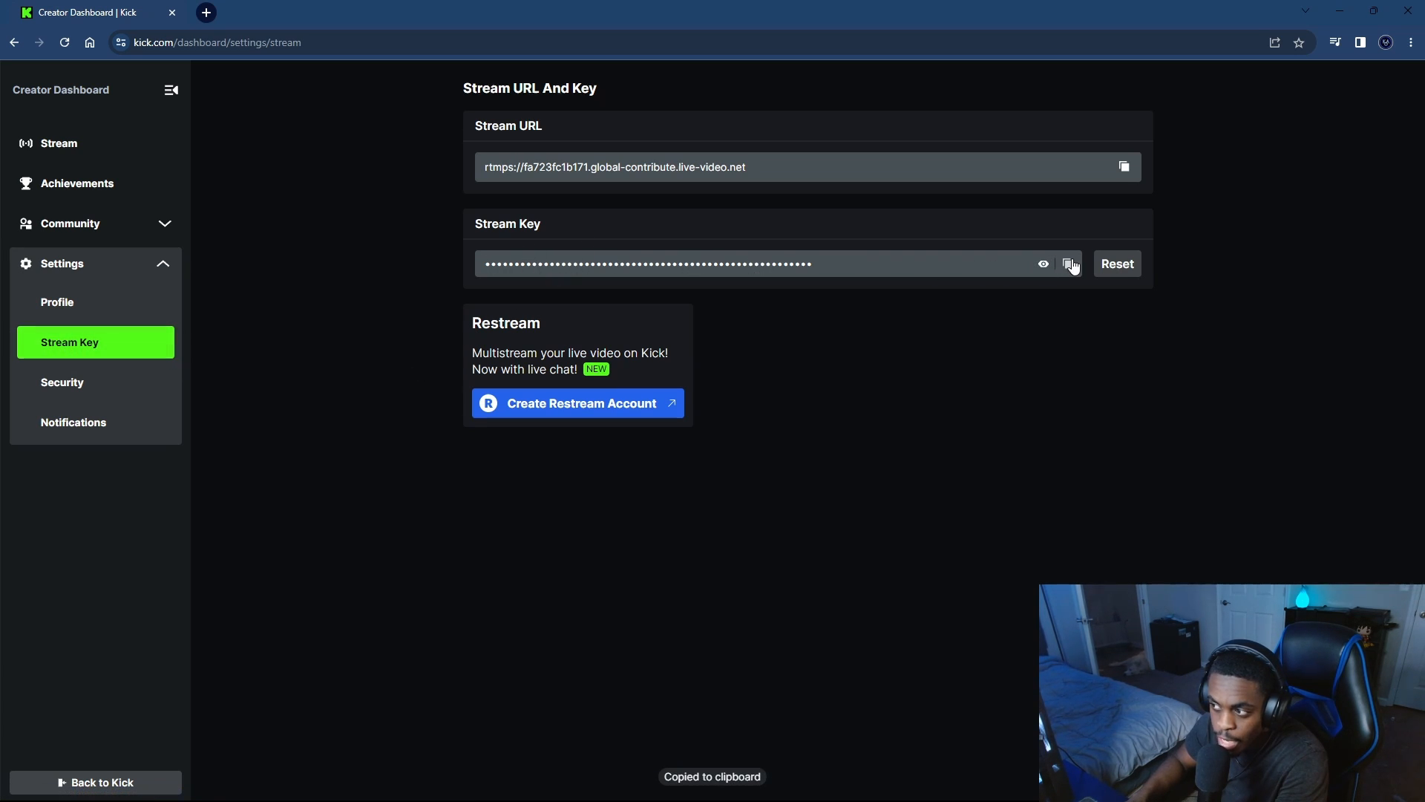
{"action": "mouse_move", "coordinate": [894, 199]}
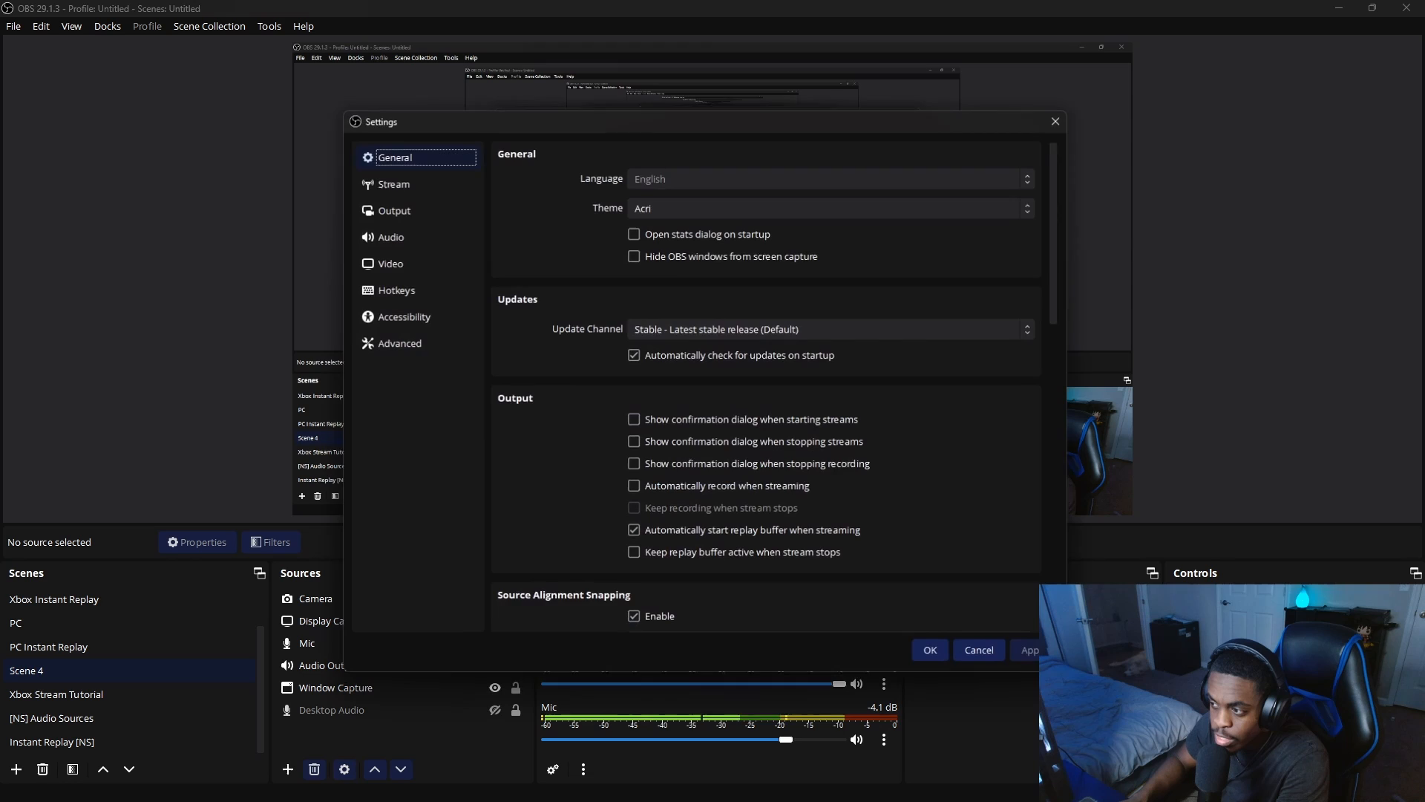
Step: On the OBS Stream settings page, set a Custom service and select Kick's stream server URL
{"action": "left_click", "coordinate": [392, 183]}
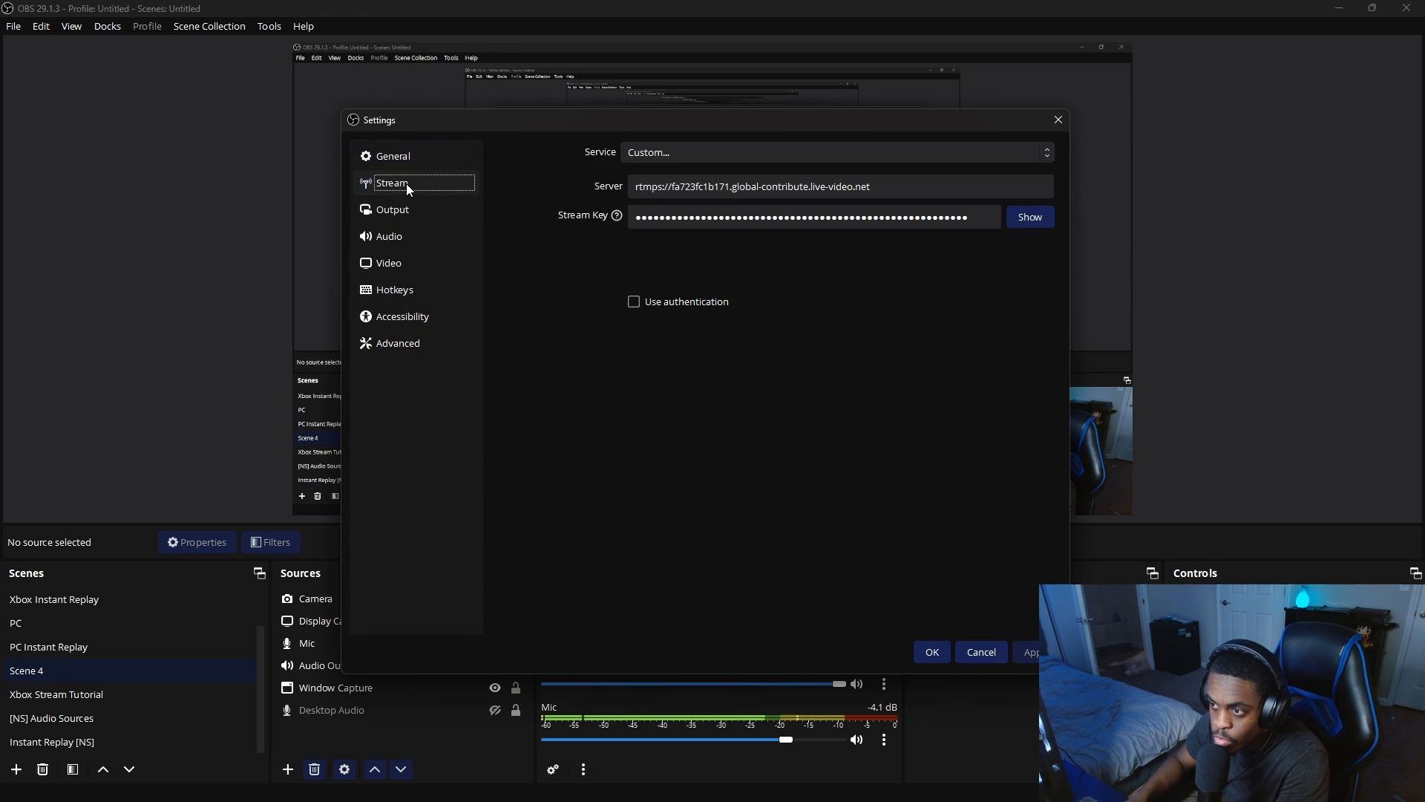
{"action": "left_click", "coordinate": [795, 217]}
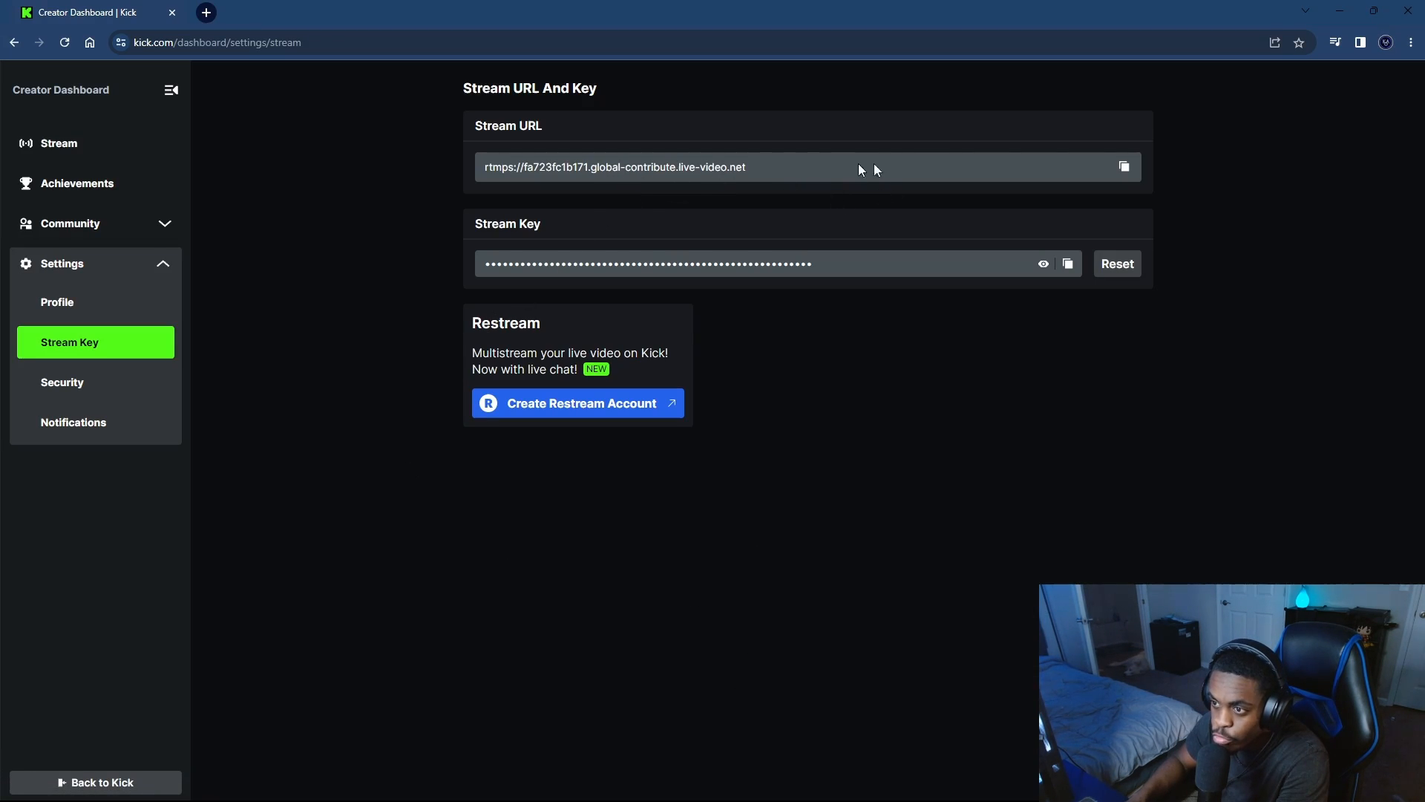
{"action": "left_click", "coordinate": [1124, 167]}
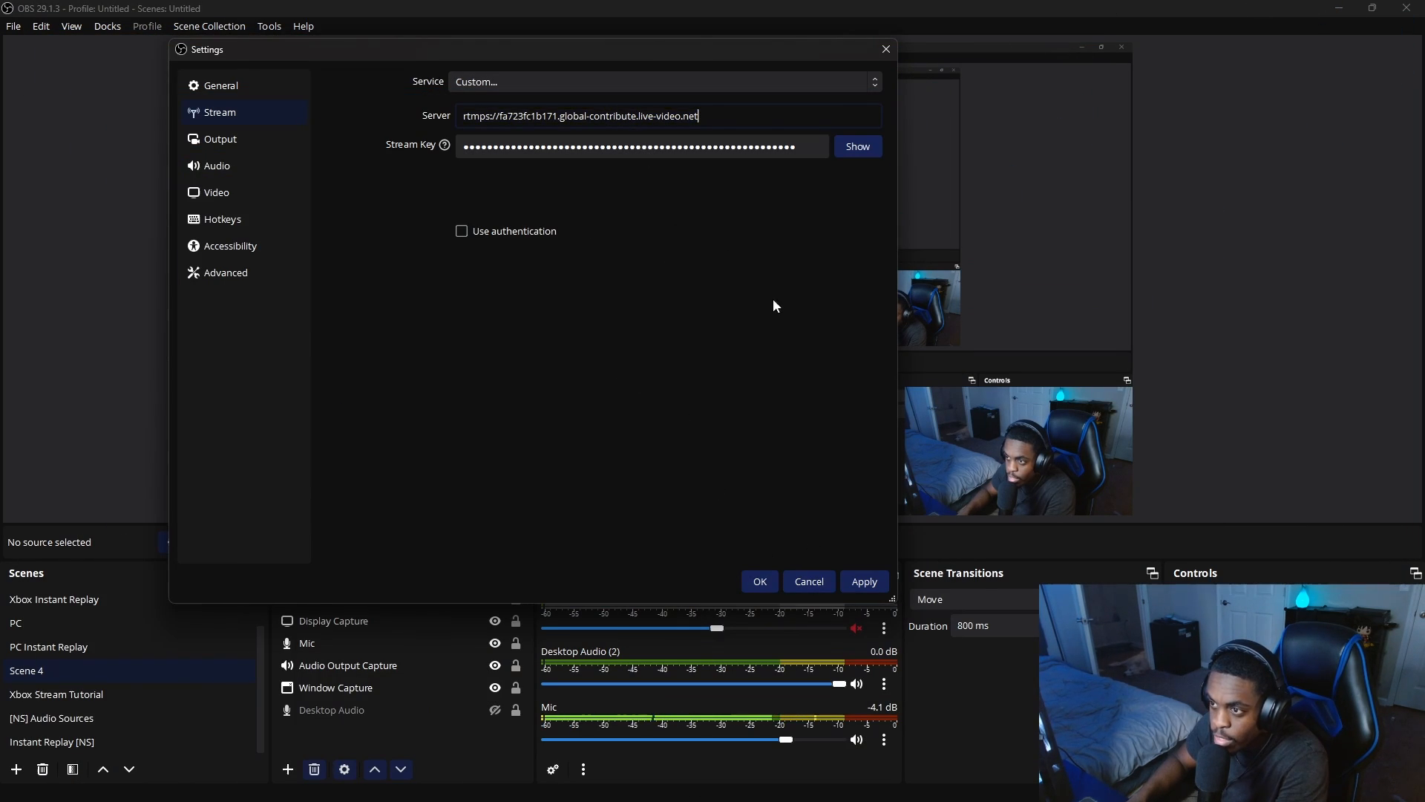
Step: Keep the streaming service as Custom and apply the Kick server and key
{"action": "left_click", "coordinate": [663, 81]}
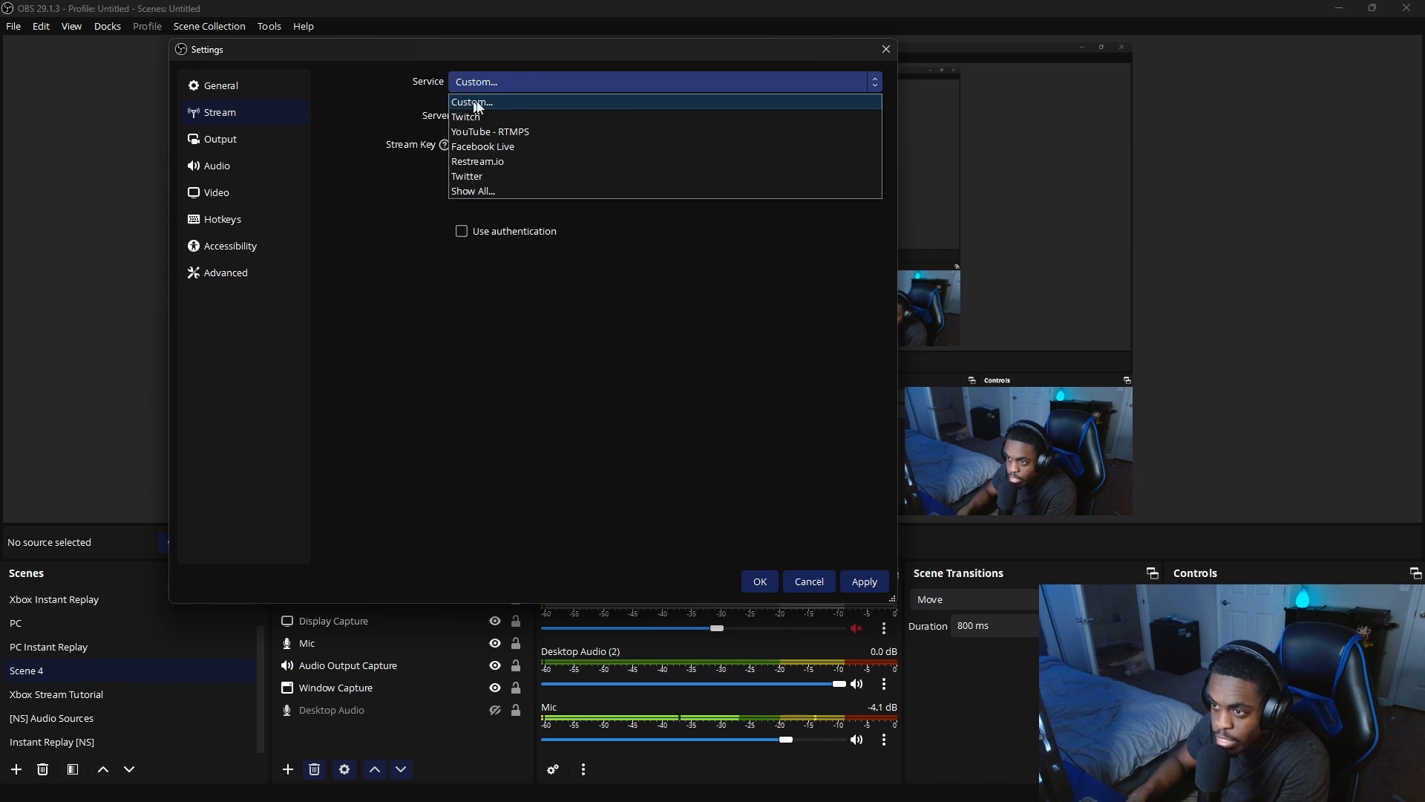
{"action": "left_click", "coordinate": [472, 102]}
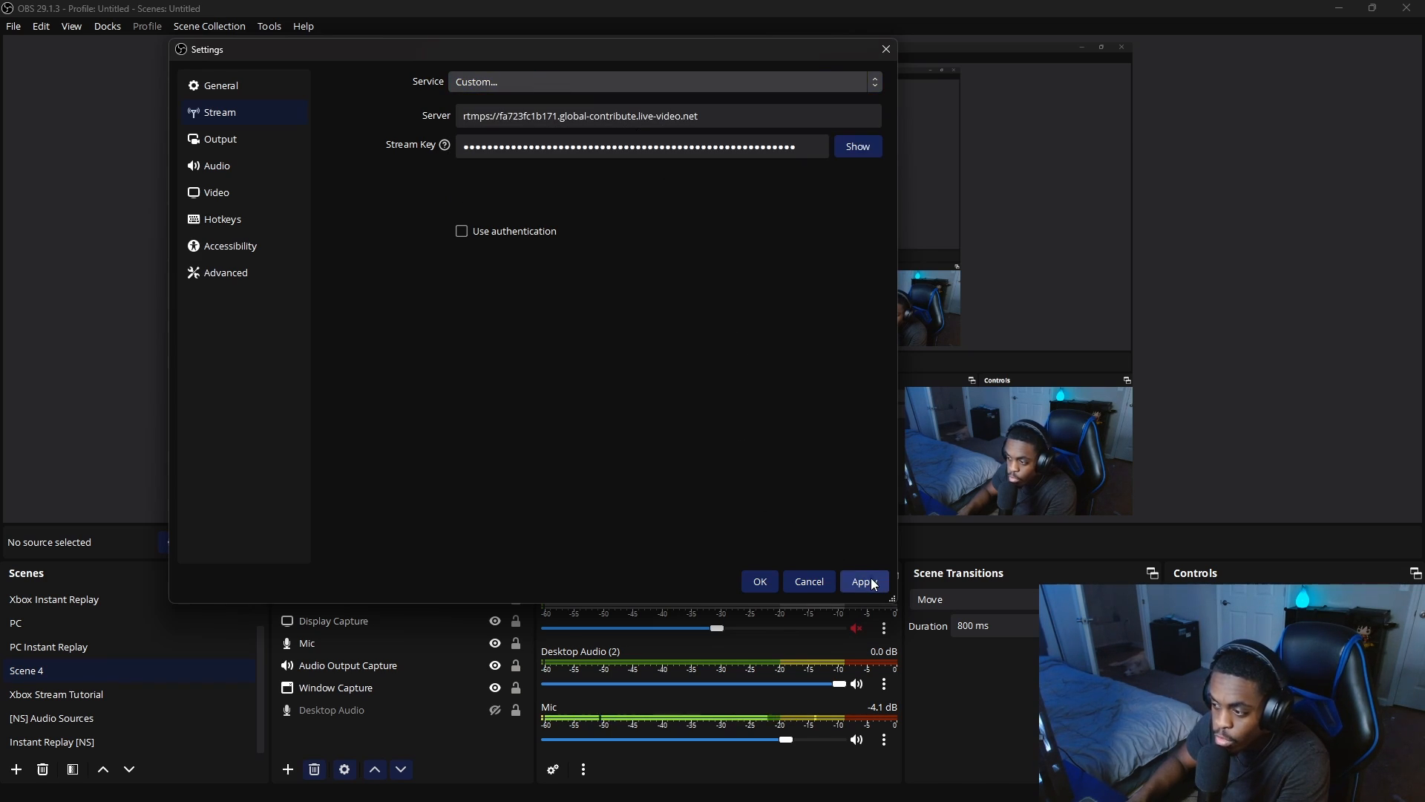
{"action": "left_click", "coordinate": [864, 581]}
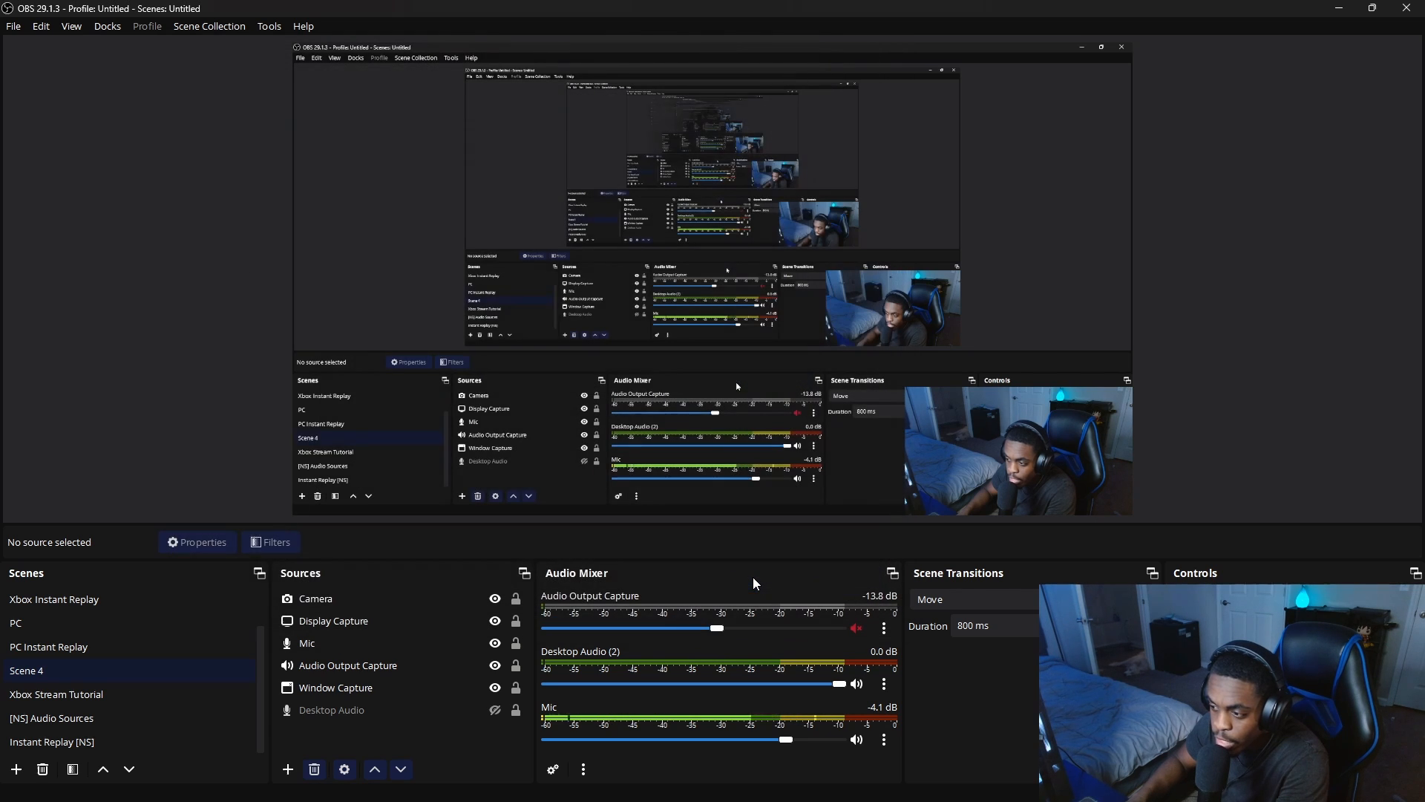